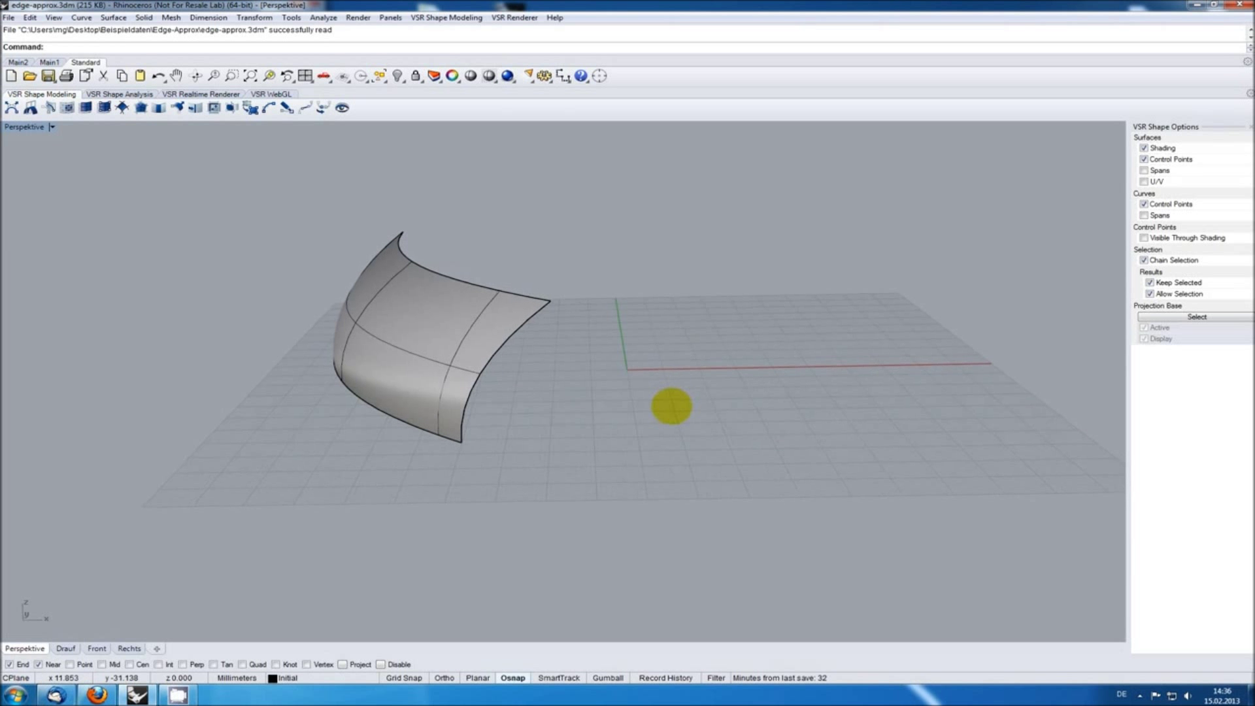
# Step: Window-select the curved surface and start the Mirror command
pyautogui.moveTo(671, 406); pyautogui.dragTo(444, 382)
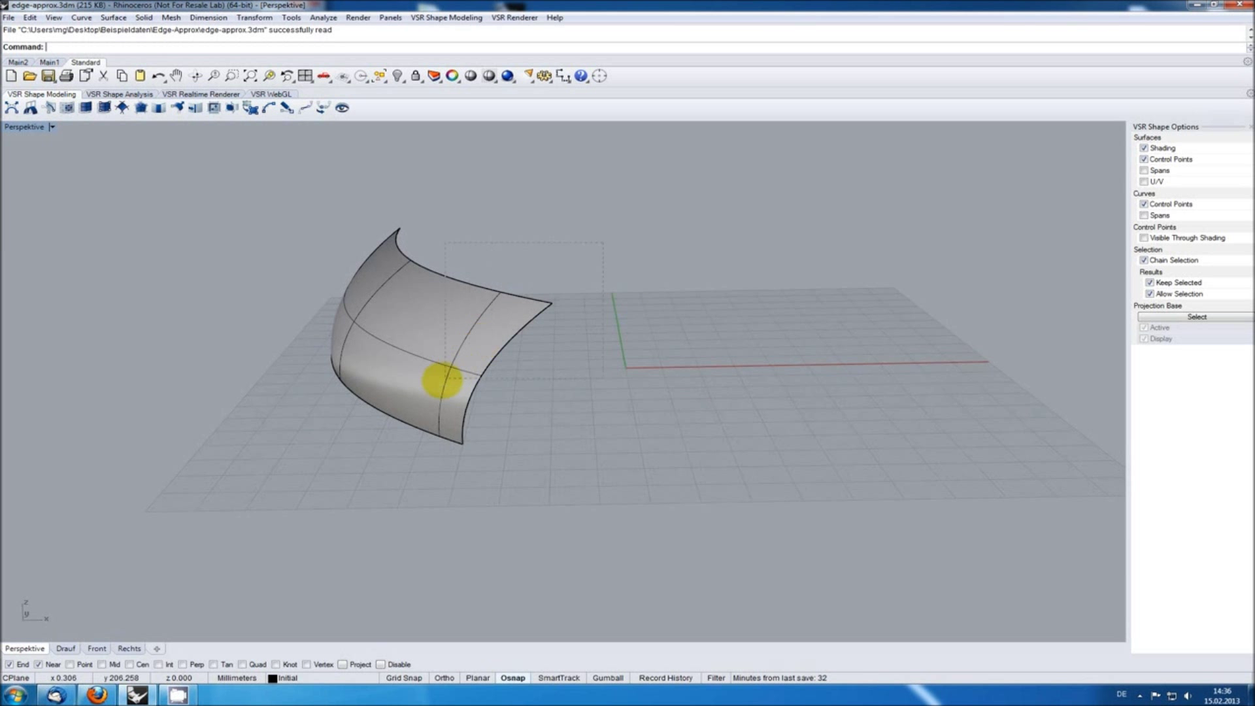
pyautogui.click(444, 382)
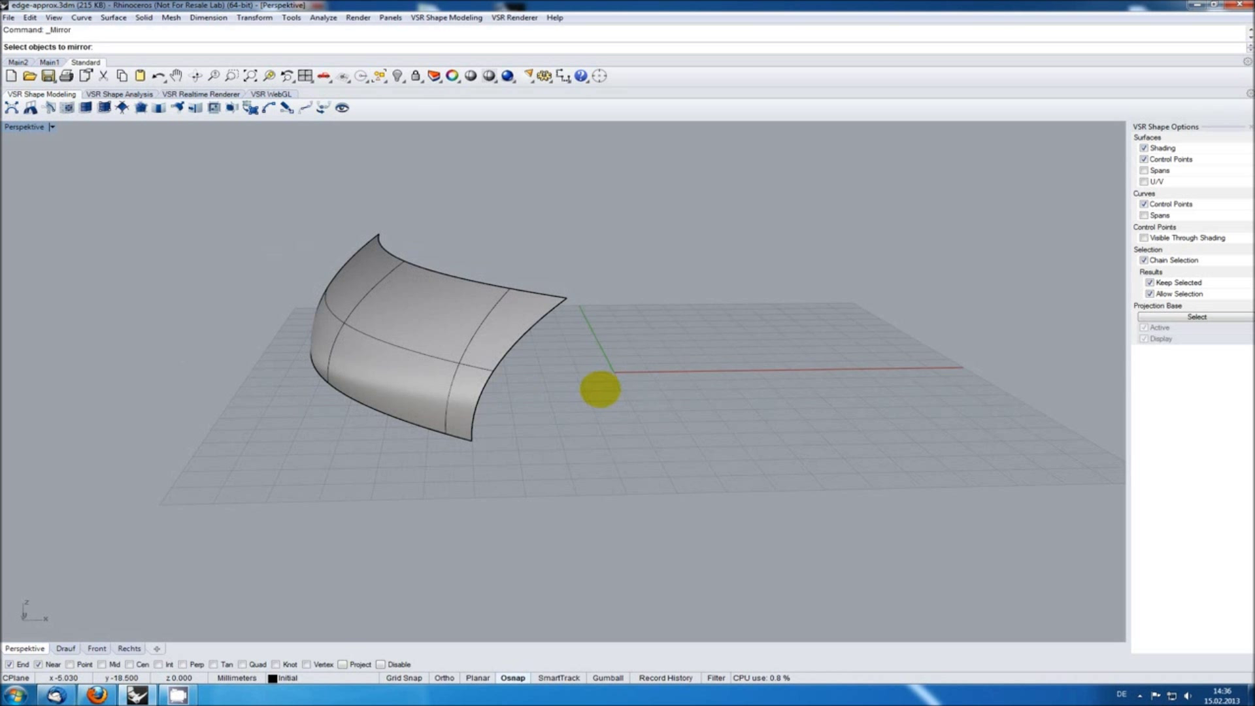
# Step: Mirror a copy about the origin, test a VSR Surface Blend on the inner edges, then remove it
pyautogui.click(417, 336)
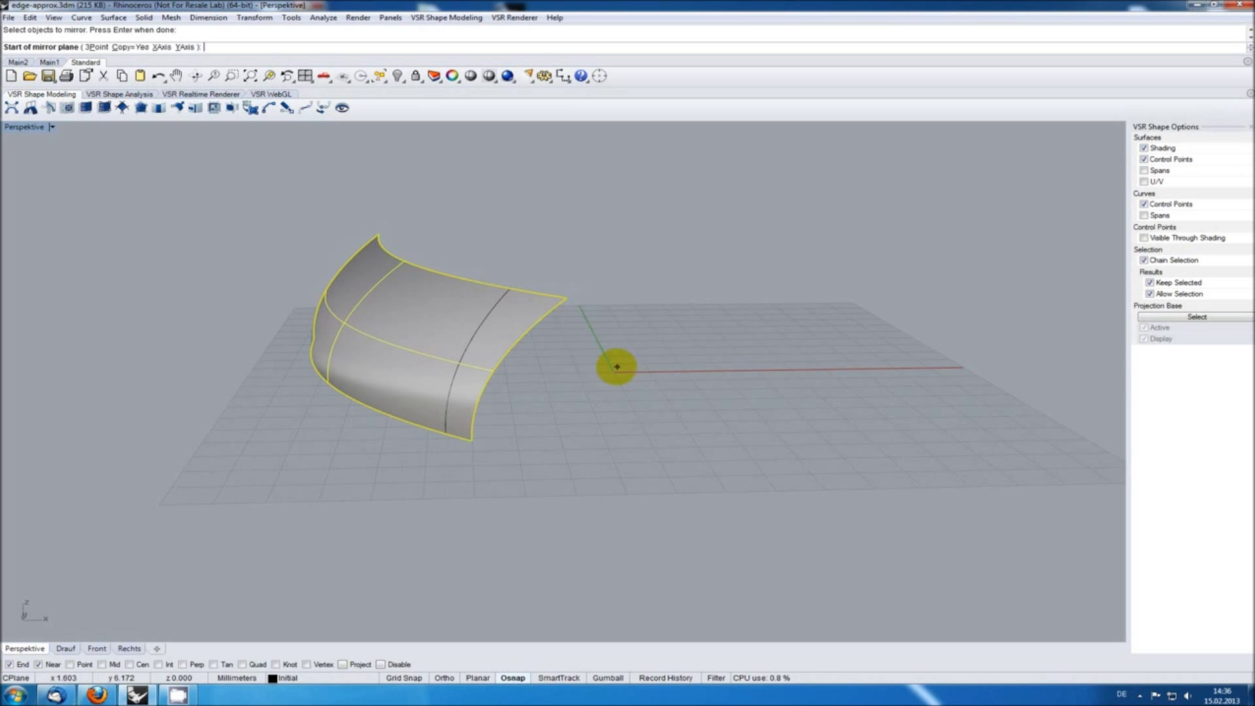
pyautogui.click(617, 366)
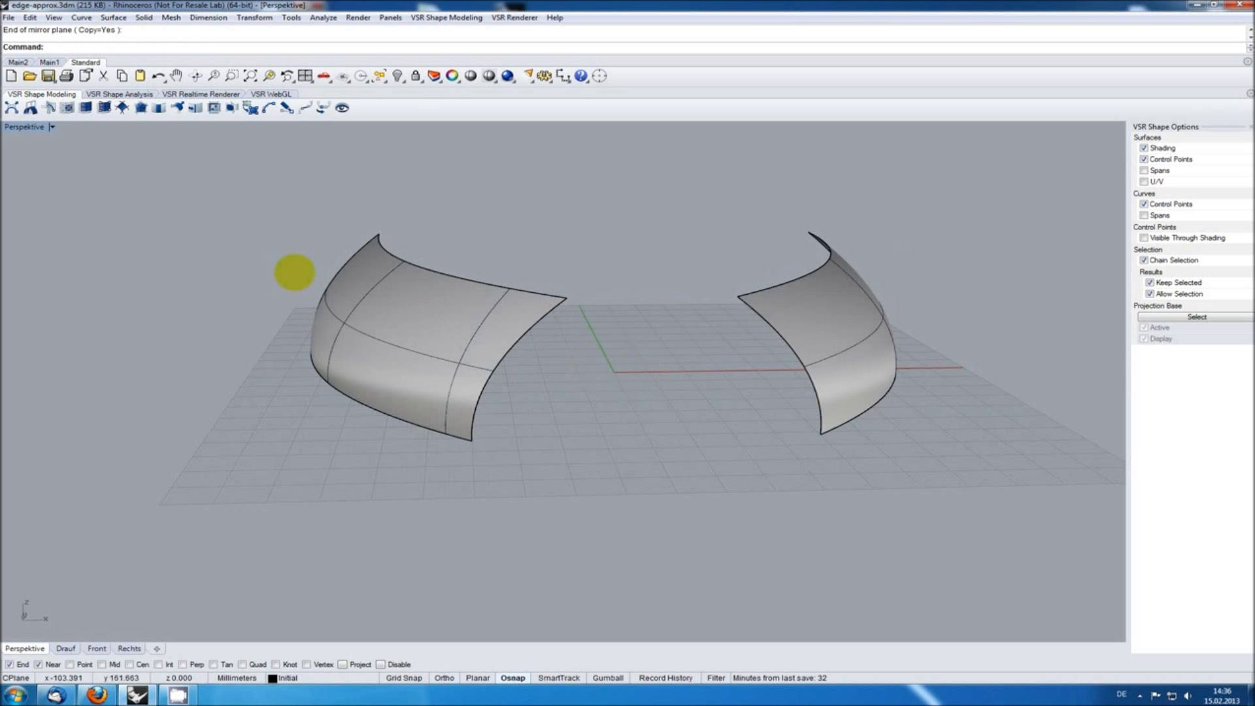
pyautogui.moveTo(157, 107)
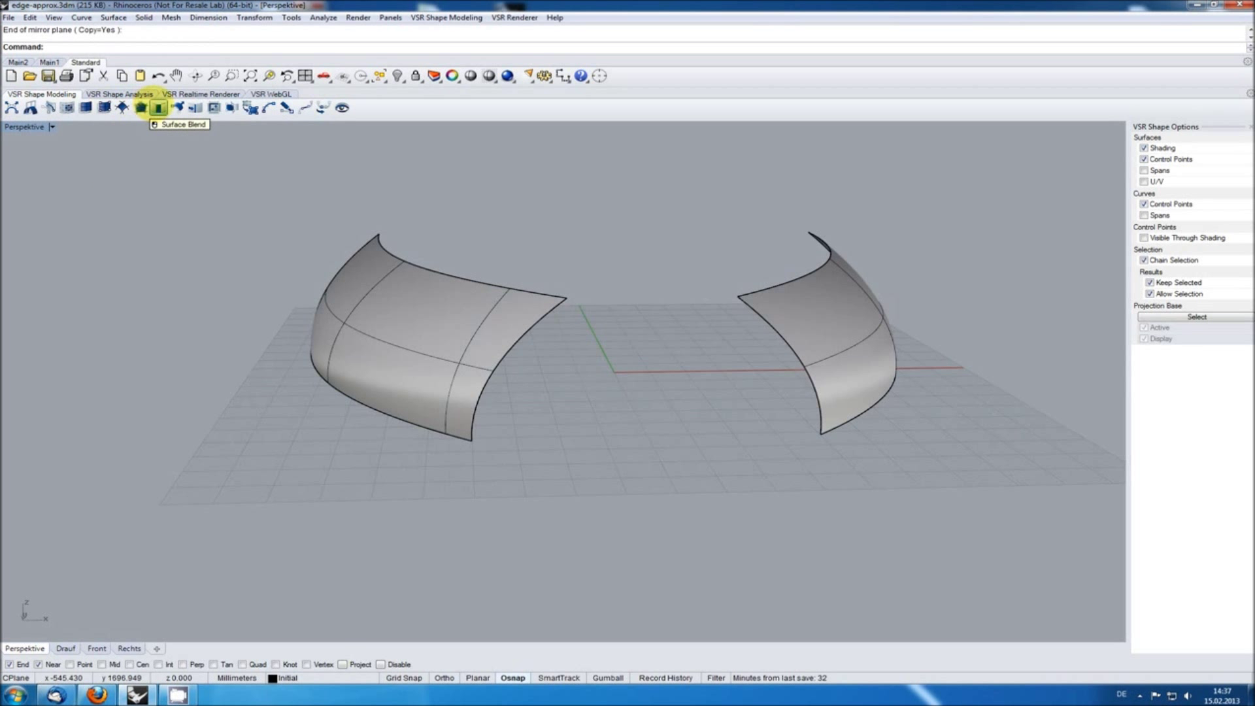
pyautogui.click(158, 107)
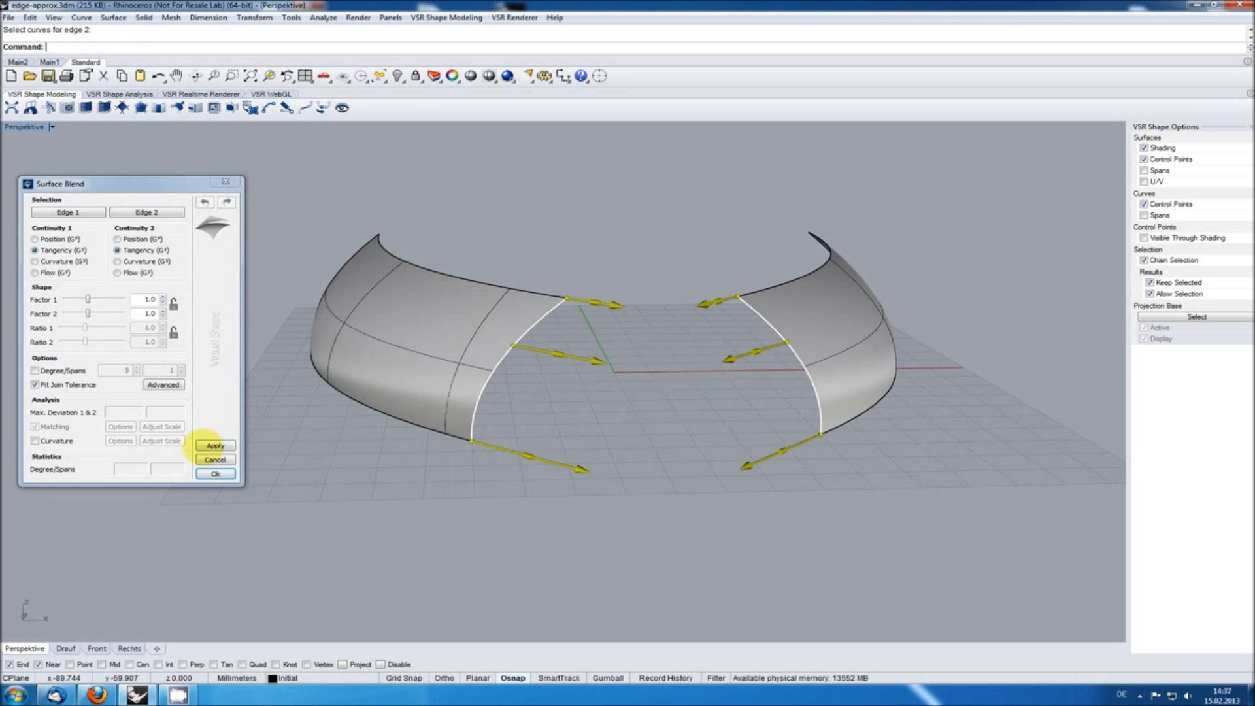
pyautogui.click(215, 446)
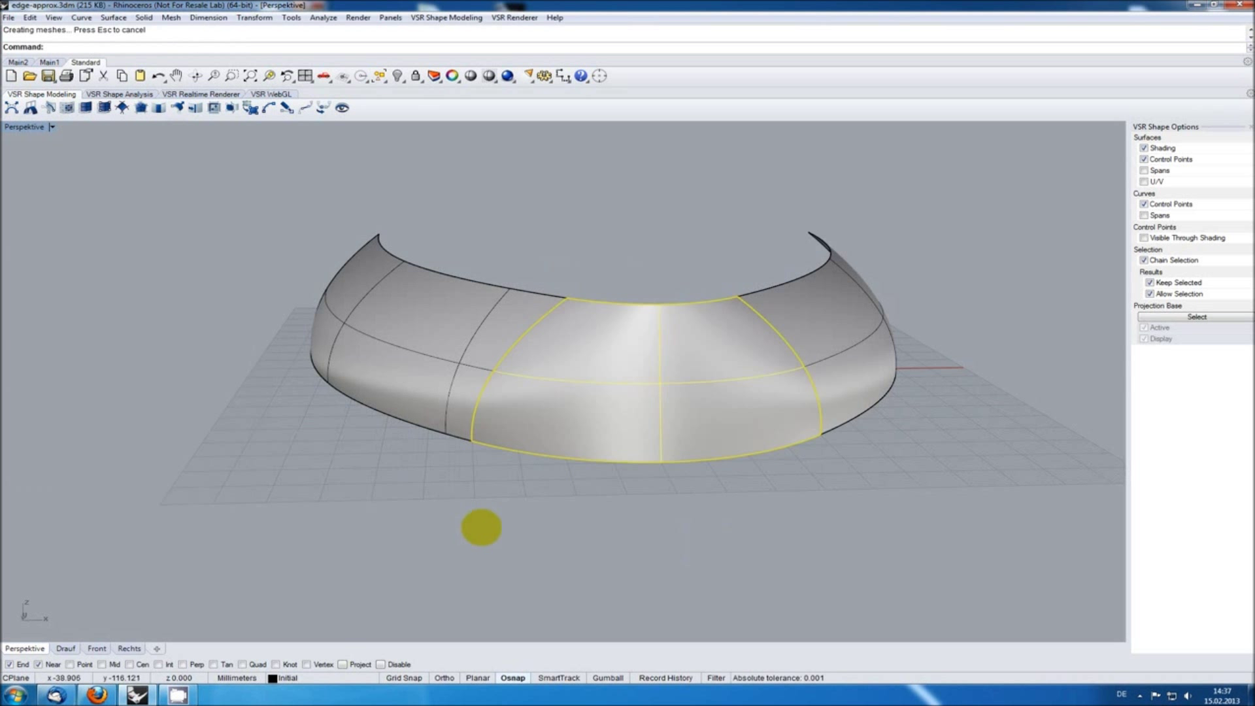
pyautogui.press('Delete')
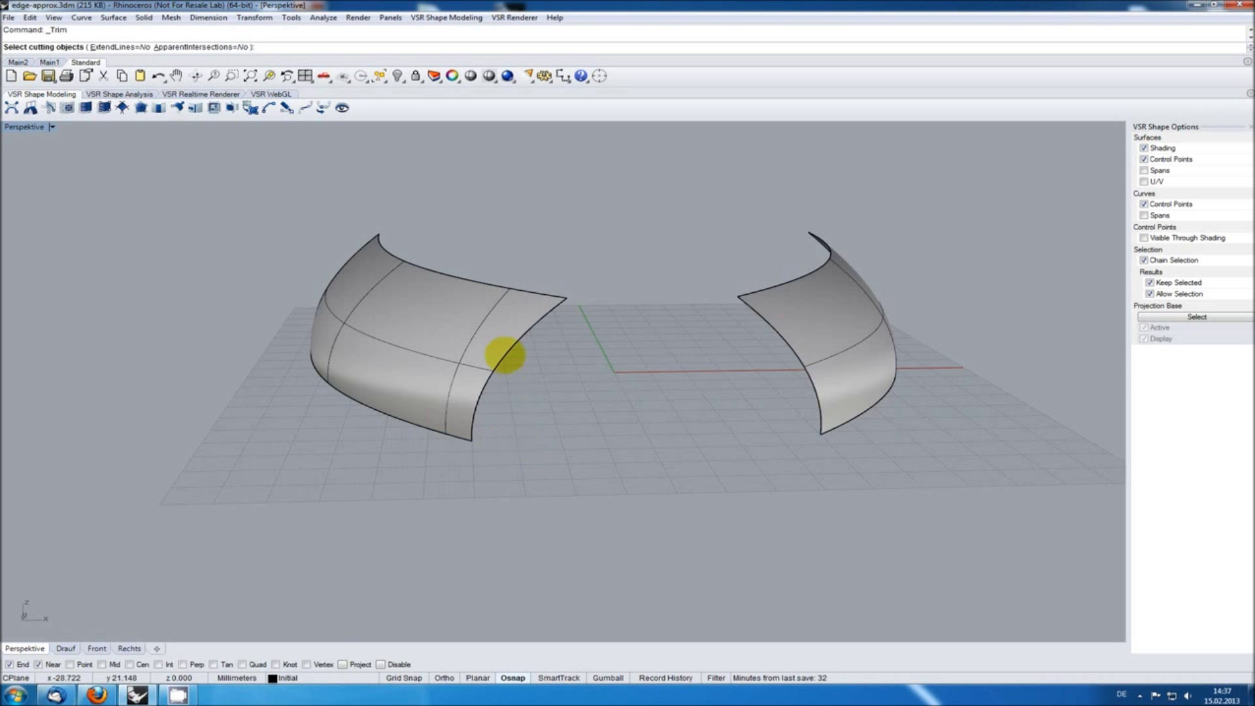
# Step: Trim the left surface at its inner isocurve and begin matching the right surface's edge
pyautogui.click(497, 352)
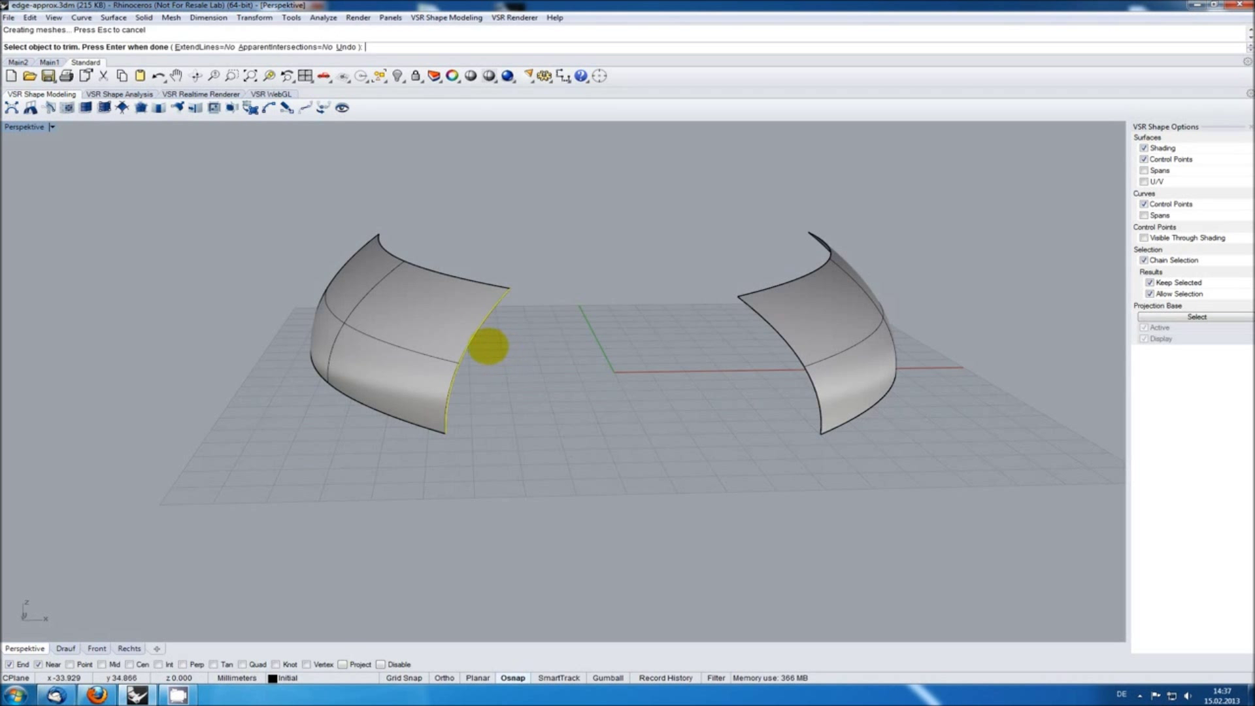
pyautogui.click(488, 344)
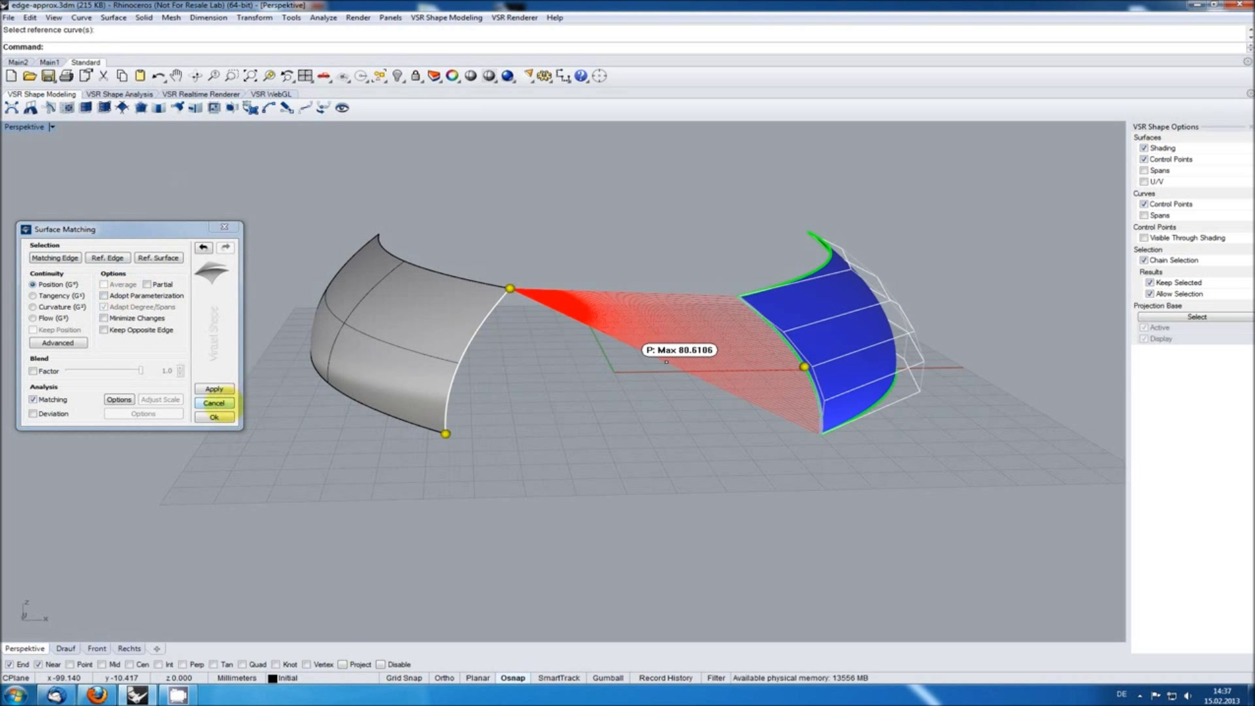
# Step: Try matching to the trimmed edge with Adapt Degree/Spans, cancel, and delete the mirrored surface
pyautogui.click(213, 389)
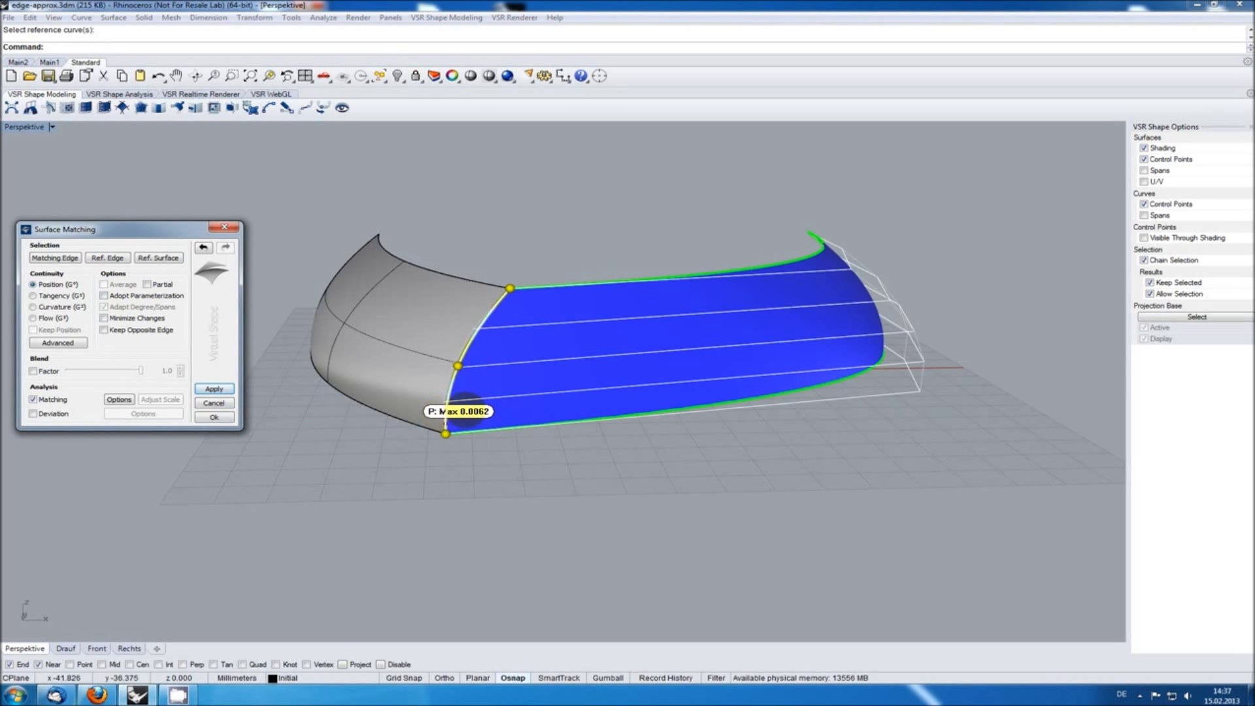
pyautogui.click(103, 295)
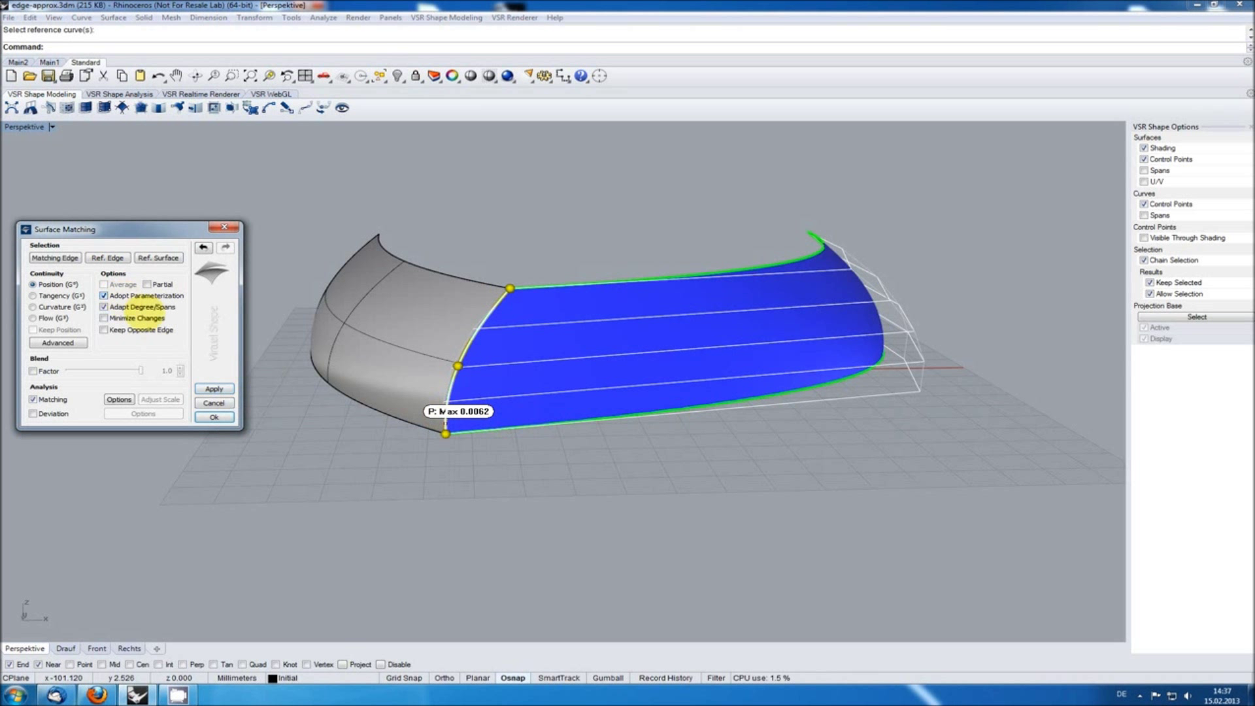
pyautogui.click(213, 388)
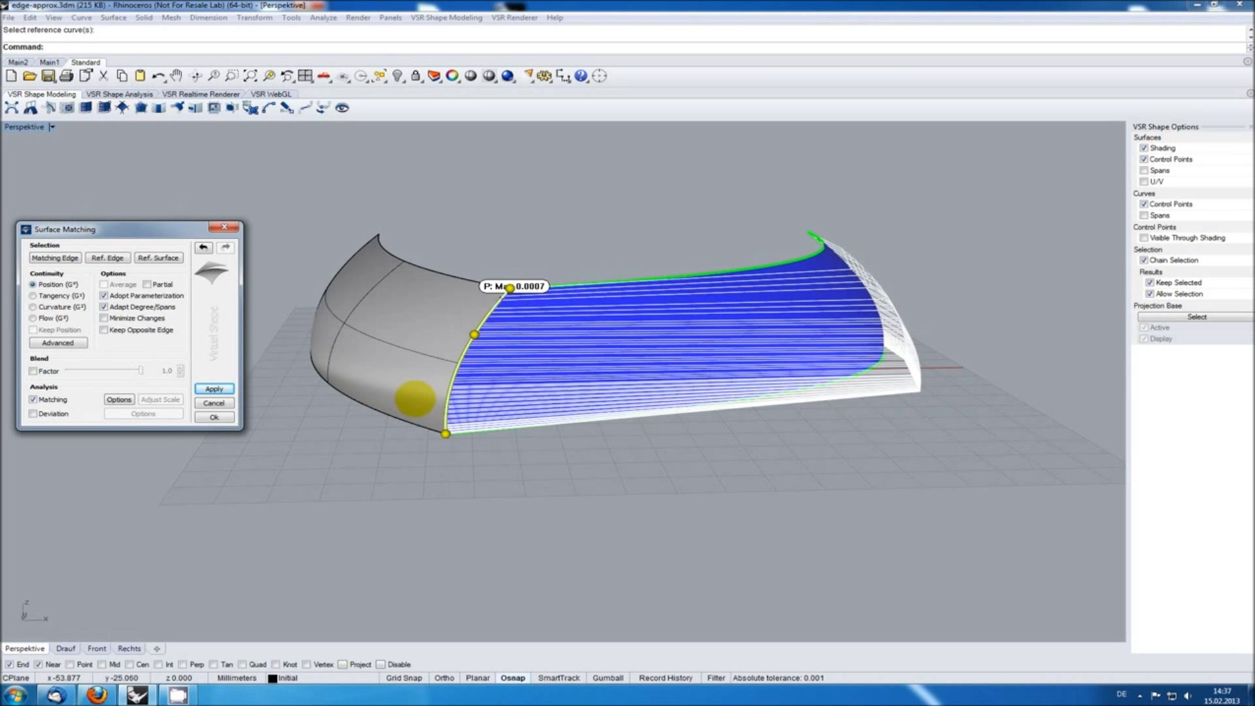
pyautogui.click(214, 403)
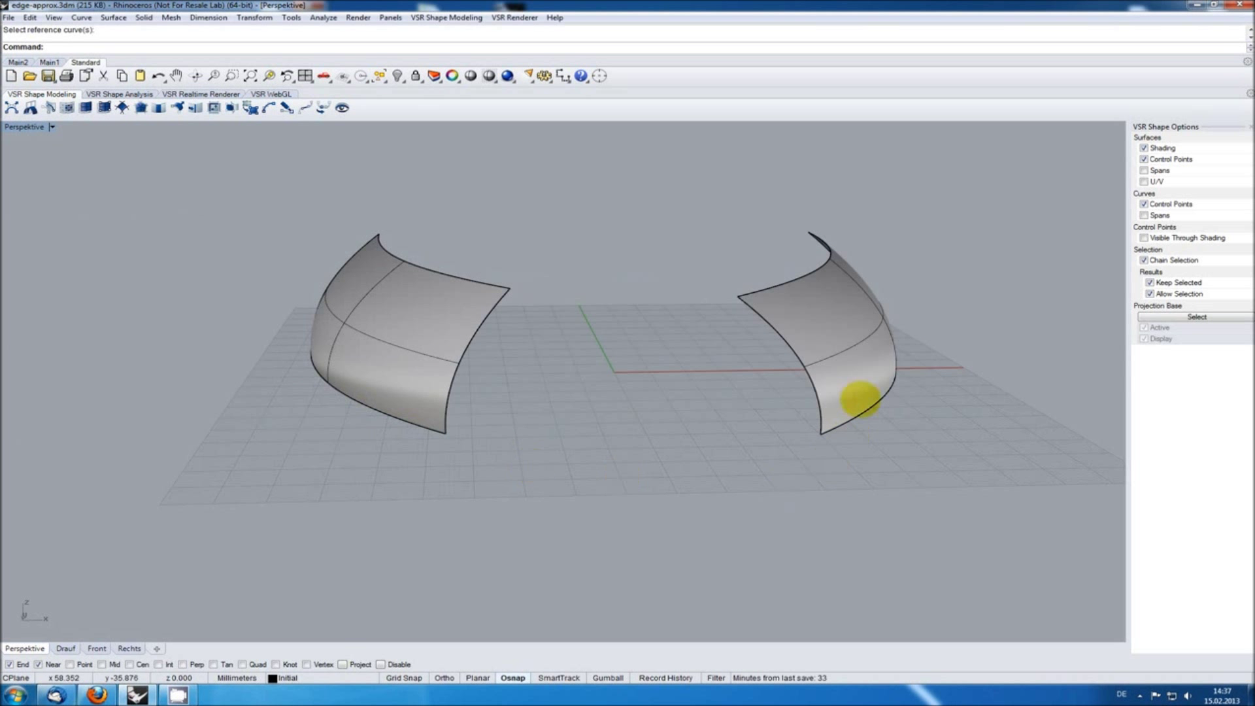
pyautogui.press('Delete')
pyautogui.write('0')
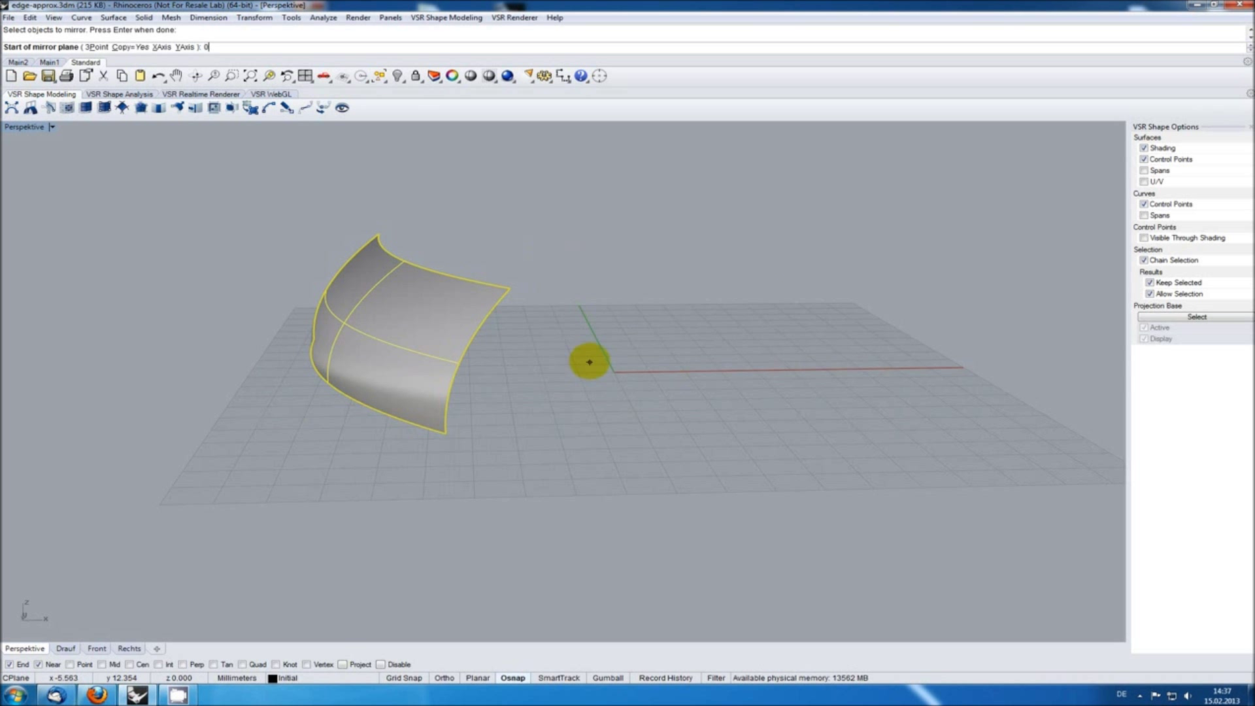
# Step: Mirror the trimmed surface about the origin, preview a VSR Surface Blend, then cancel it
pyautogui.click(589, 361)
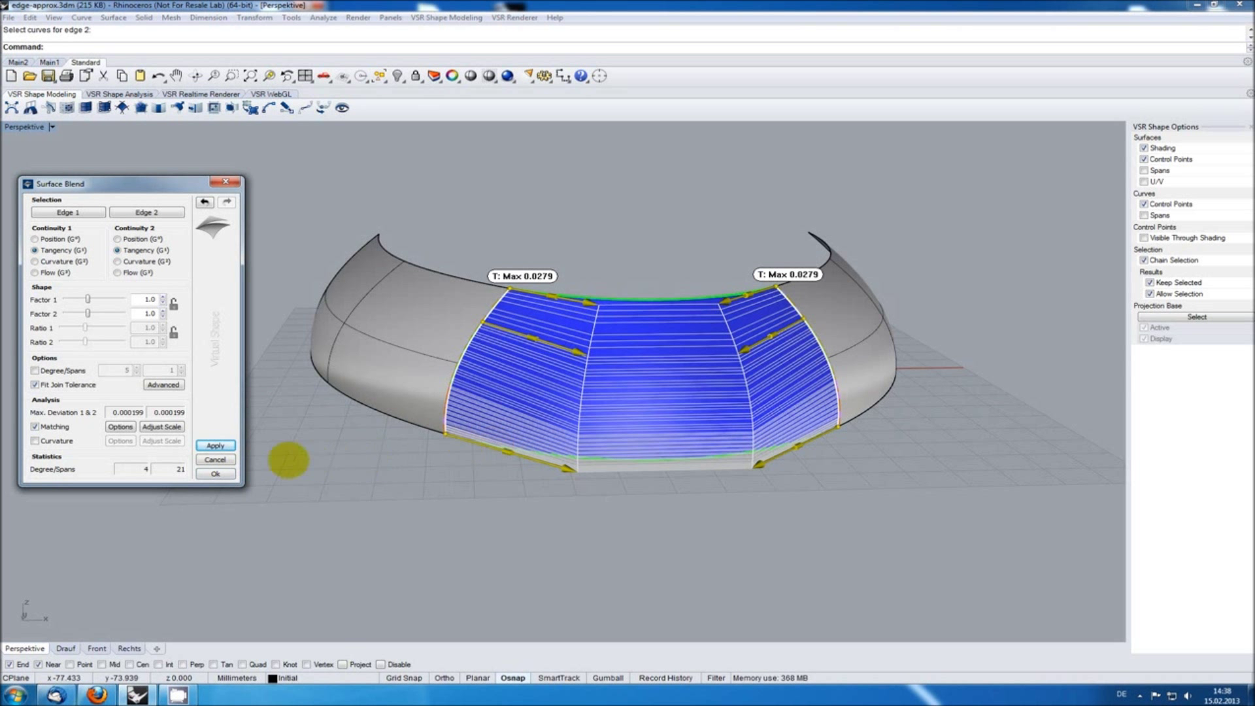
pyautogui.click(214, 460)
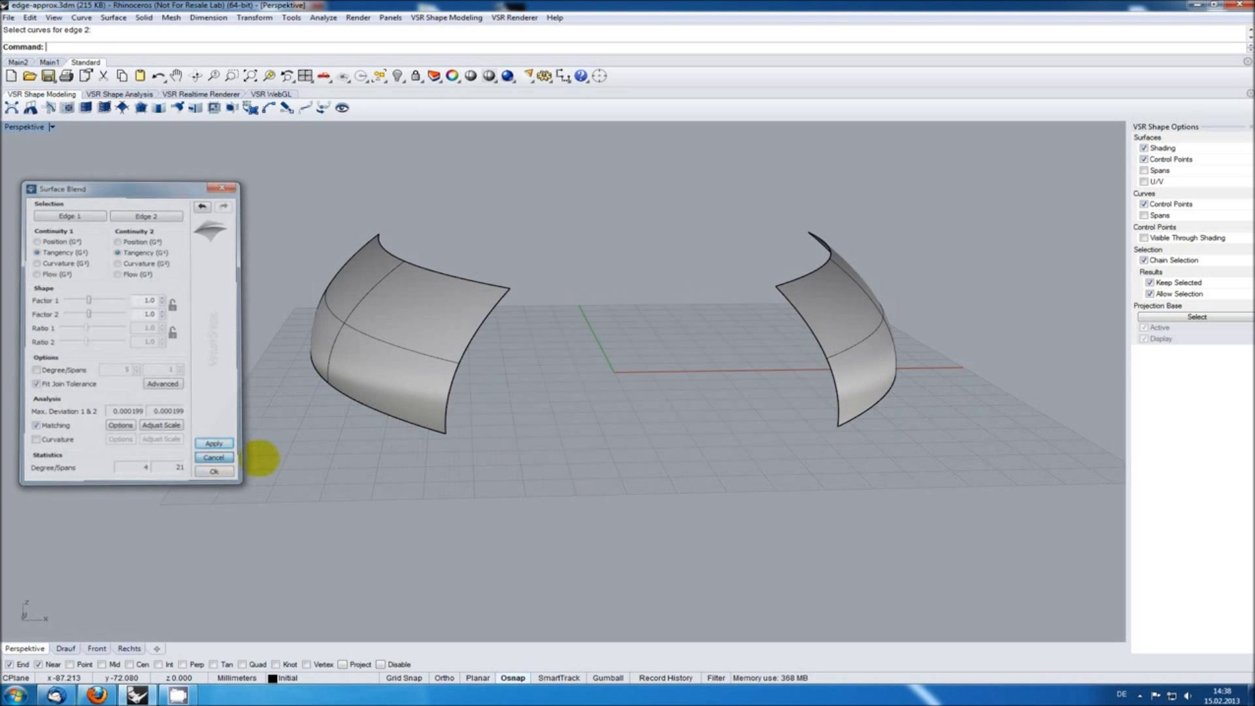
pyautogui.click(214, 457)
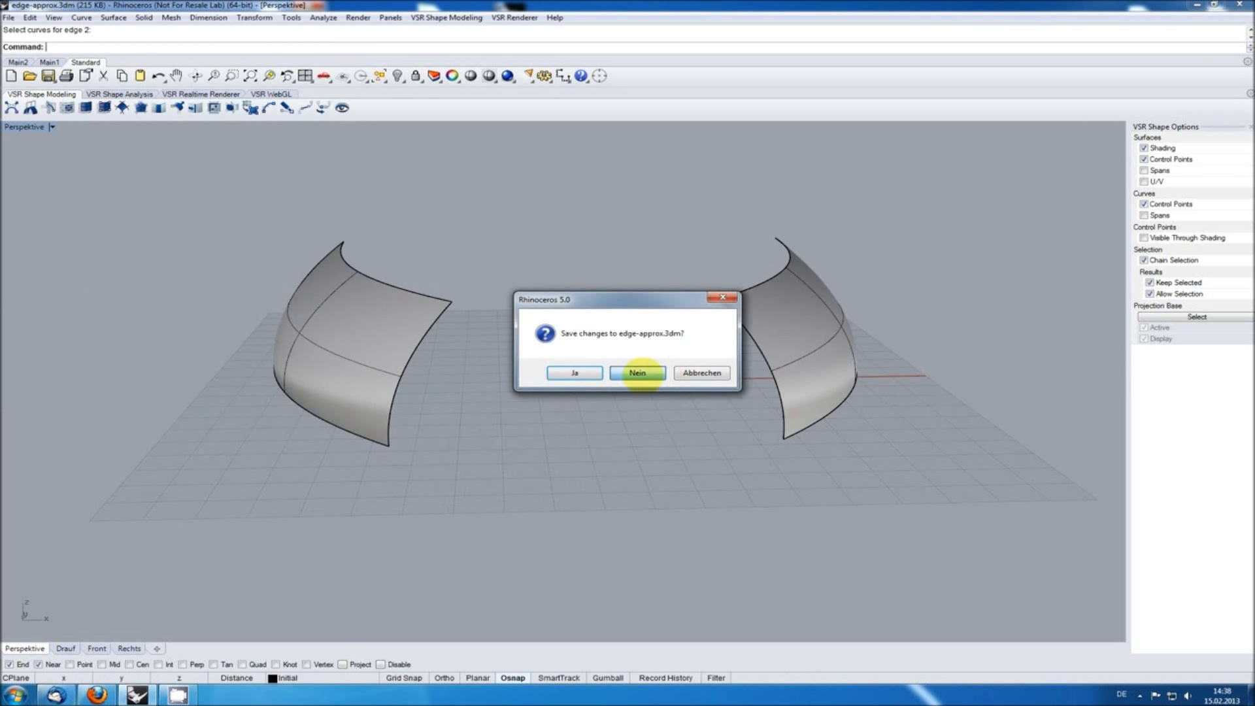
# Step: Reopen the file without saving, apply a VSR Surface Split, then undo it
pyautogui.click(637, 373)
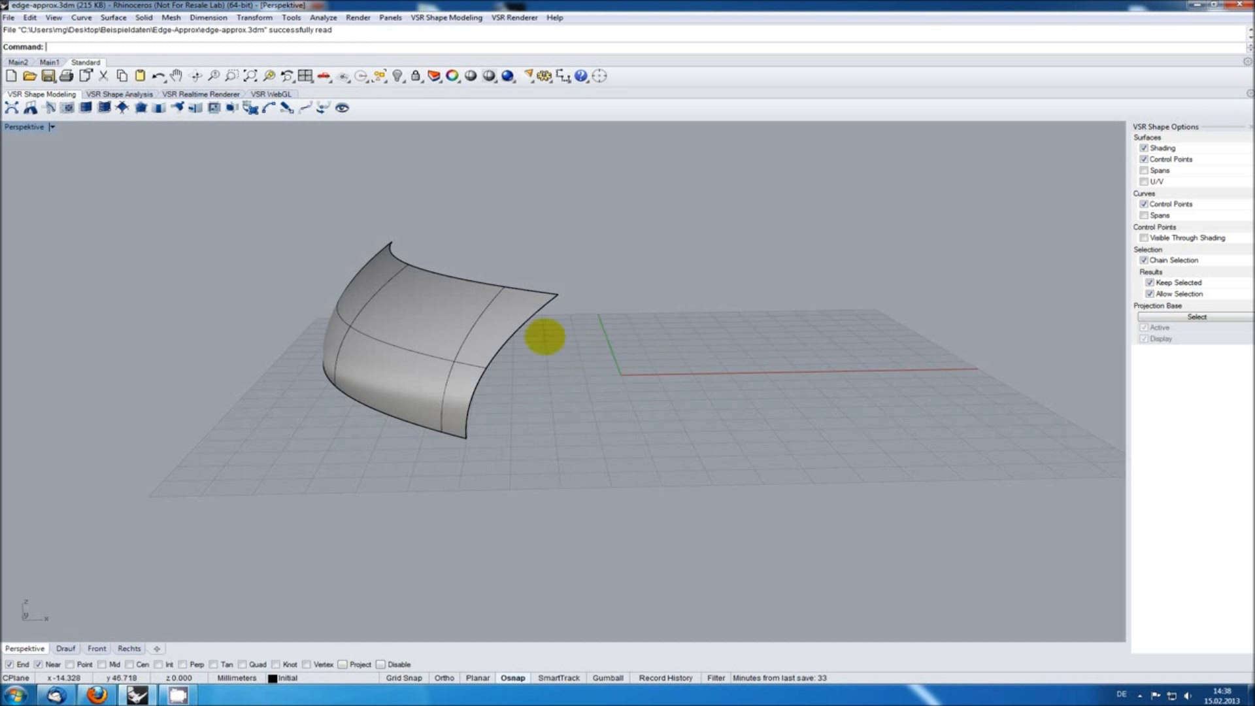
pyautogui.moveTo(231, 107)
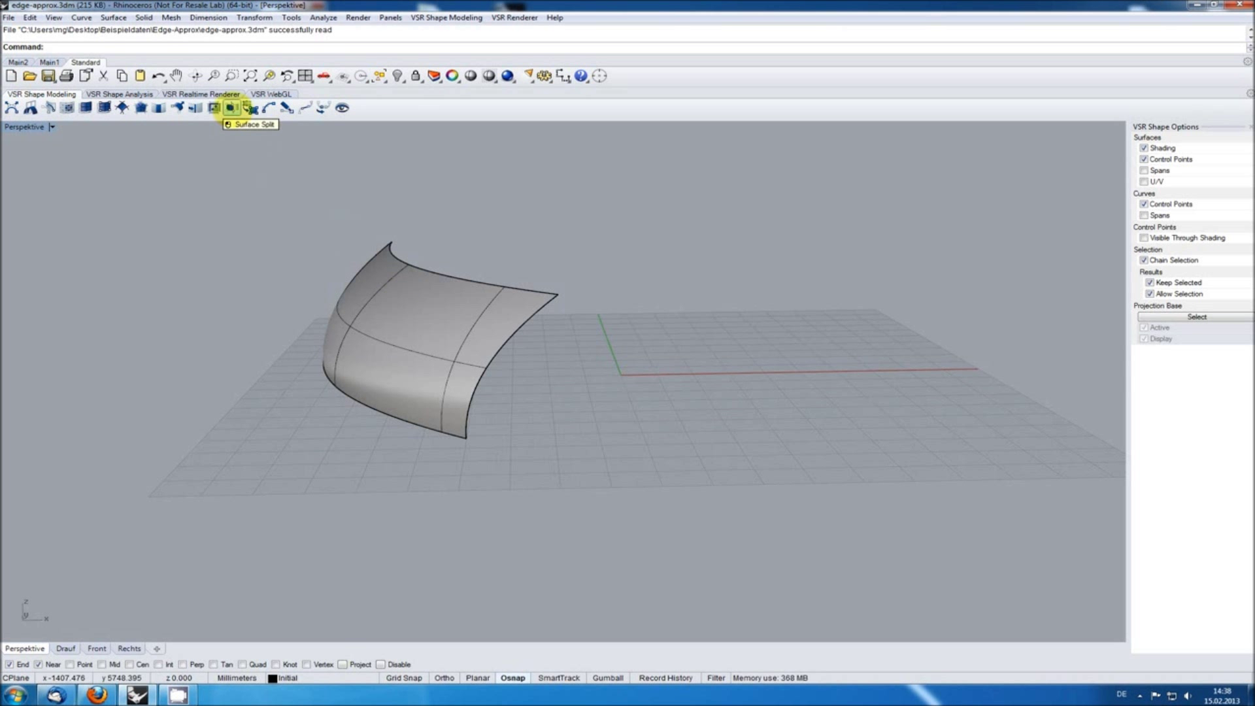
pyautogui.click(230, 107)
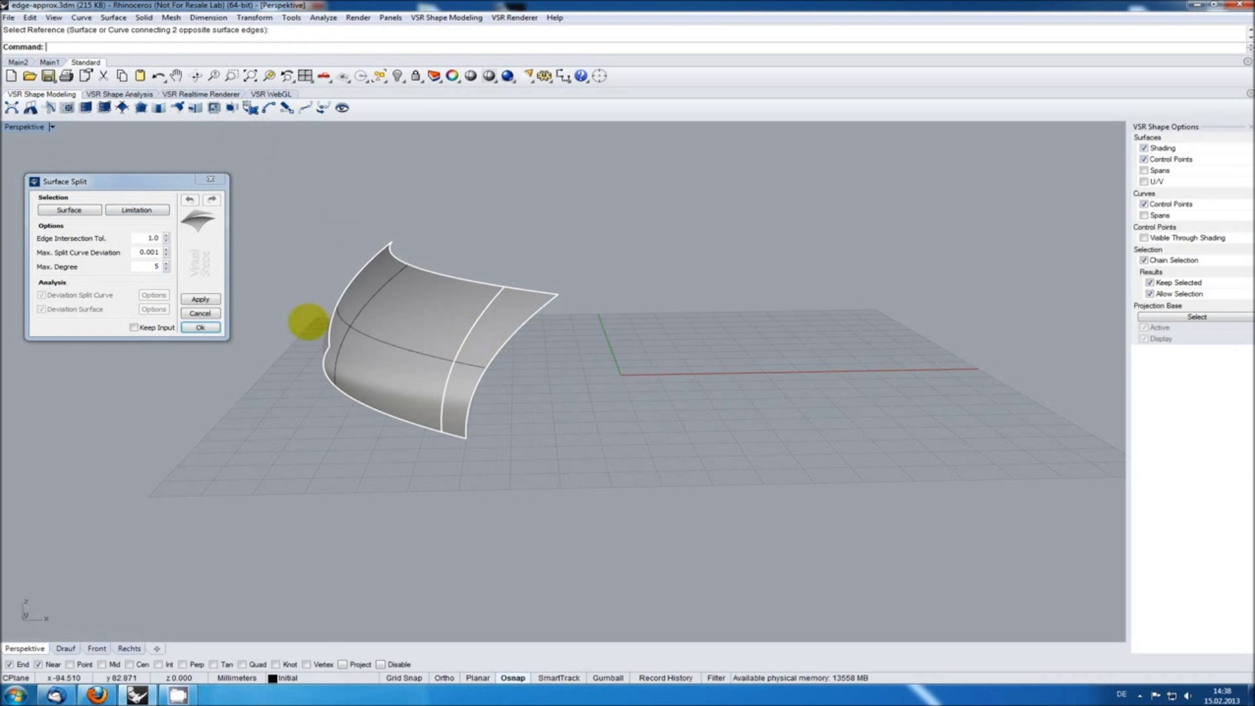
pyautogui.click(200, 299)
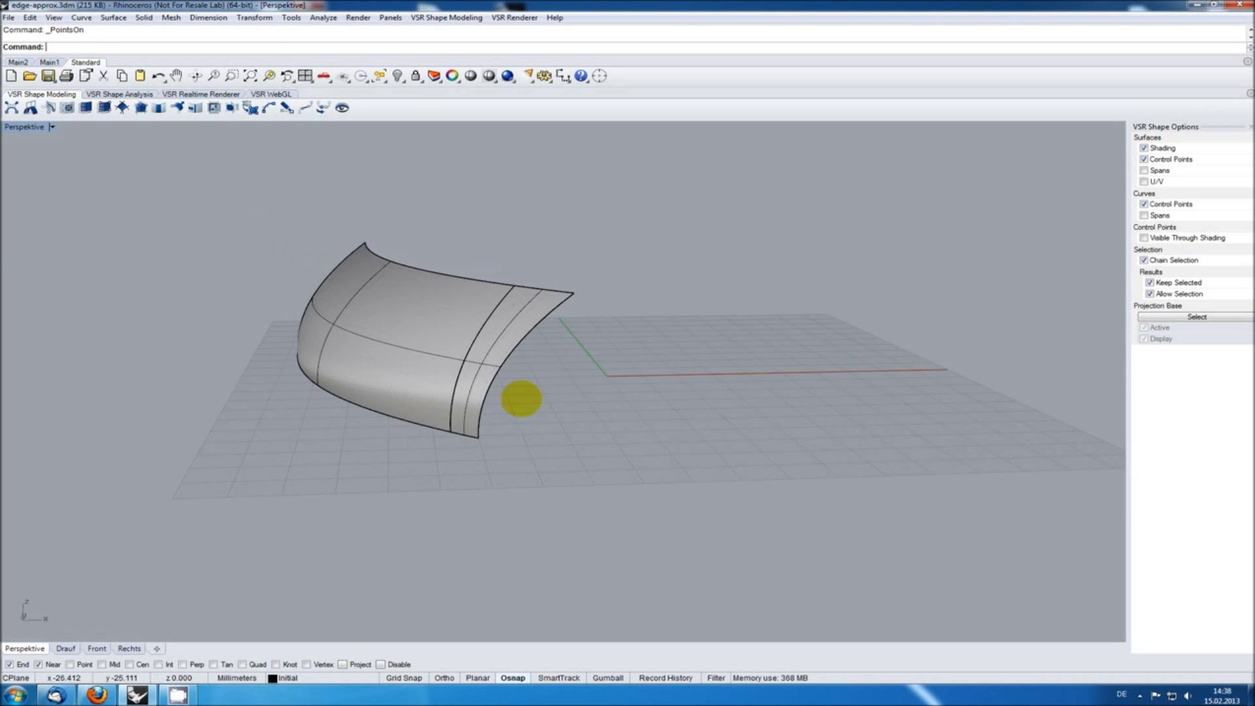
pyautogui.press('ctrl+z')
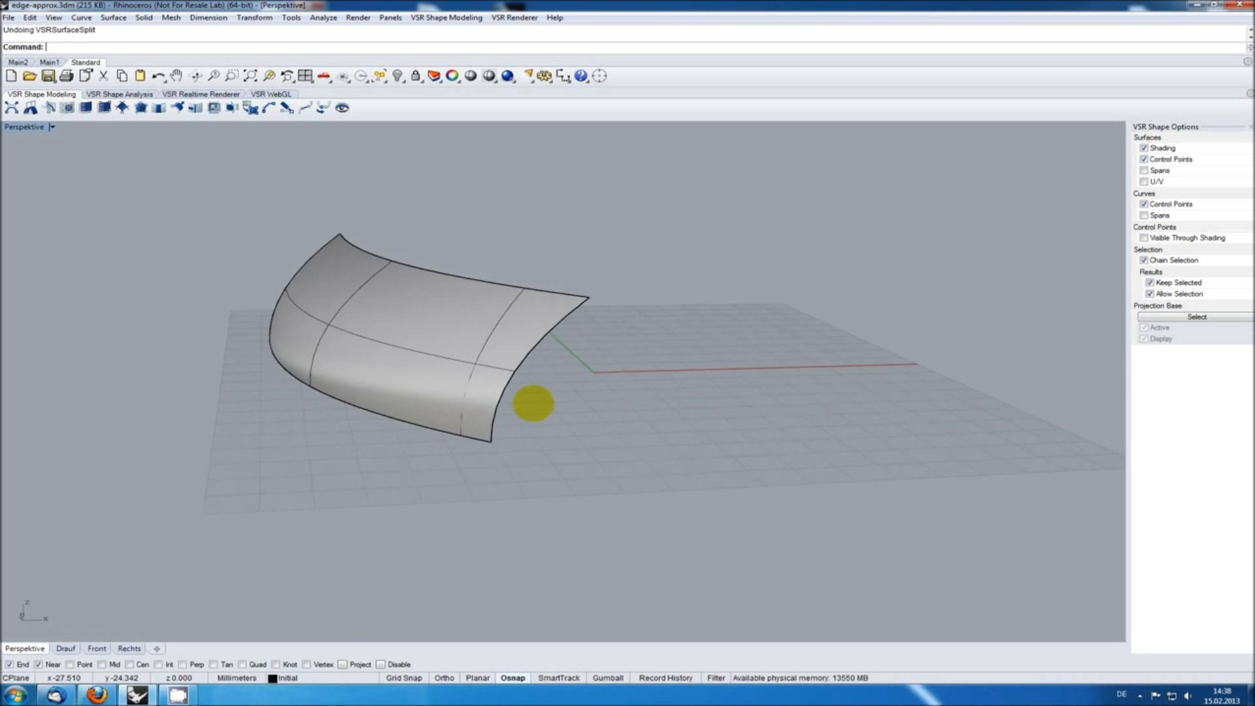
# Step: Extrapolate the surface edge past the curve with Control Point Modeling and accept
pyautogui.moveTo(529, 400); pyautogui.dragTo(257, 284)
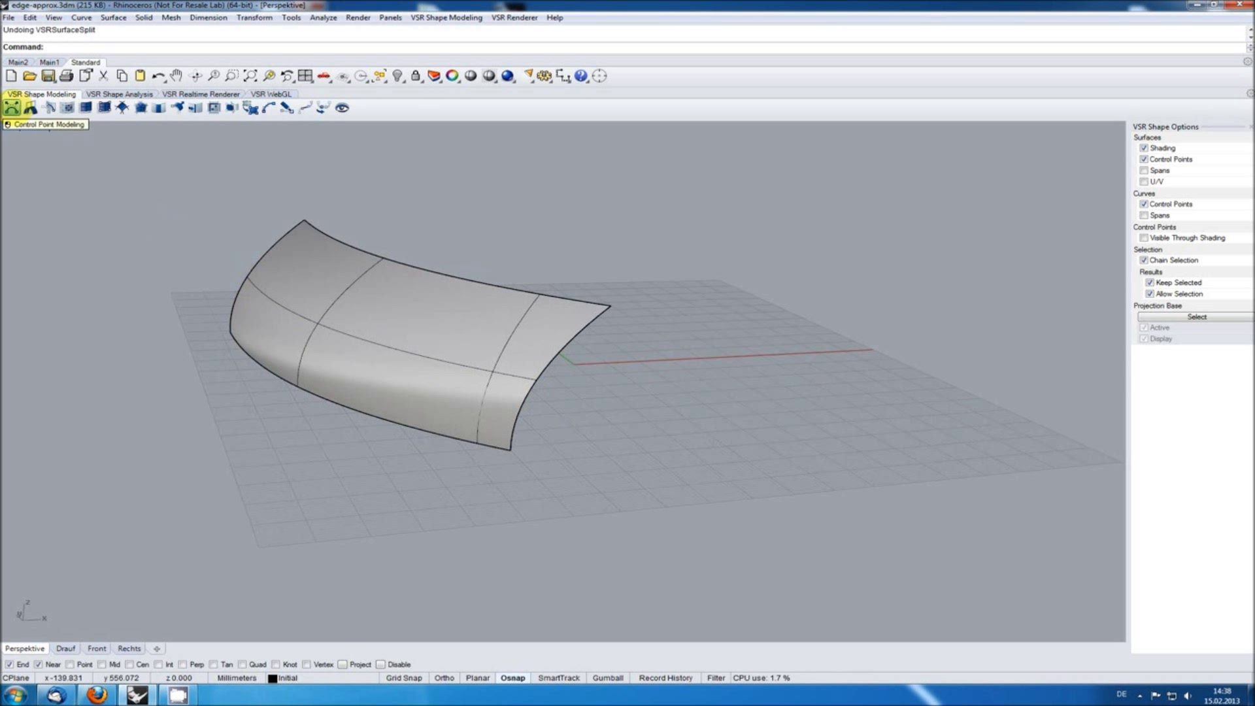
pyautogui.click(46, 107)
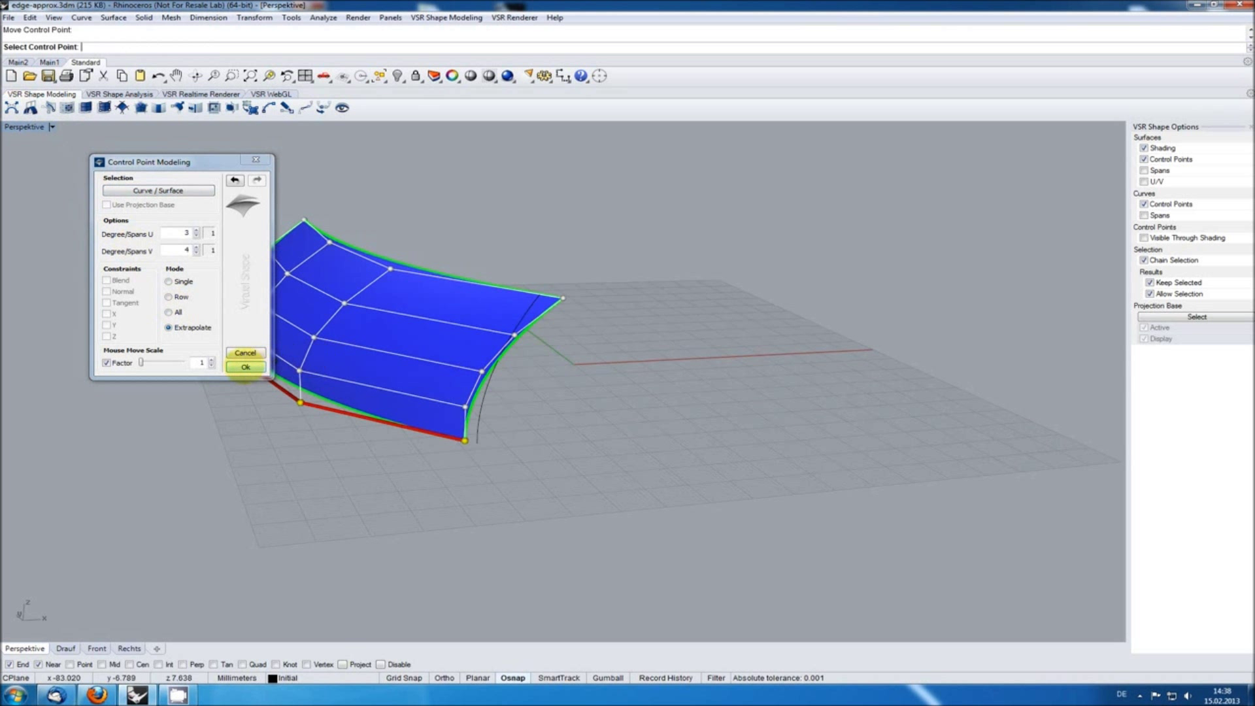
pyautogui.click(246, 367)
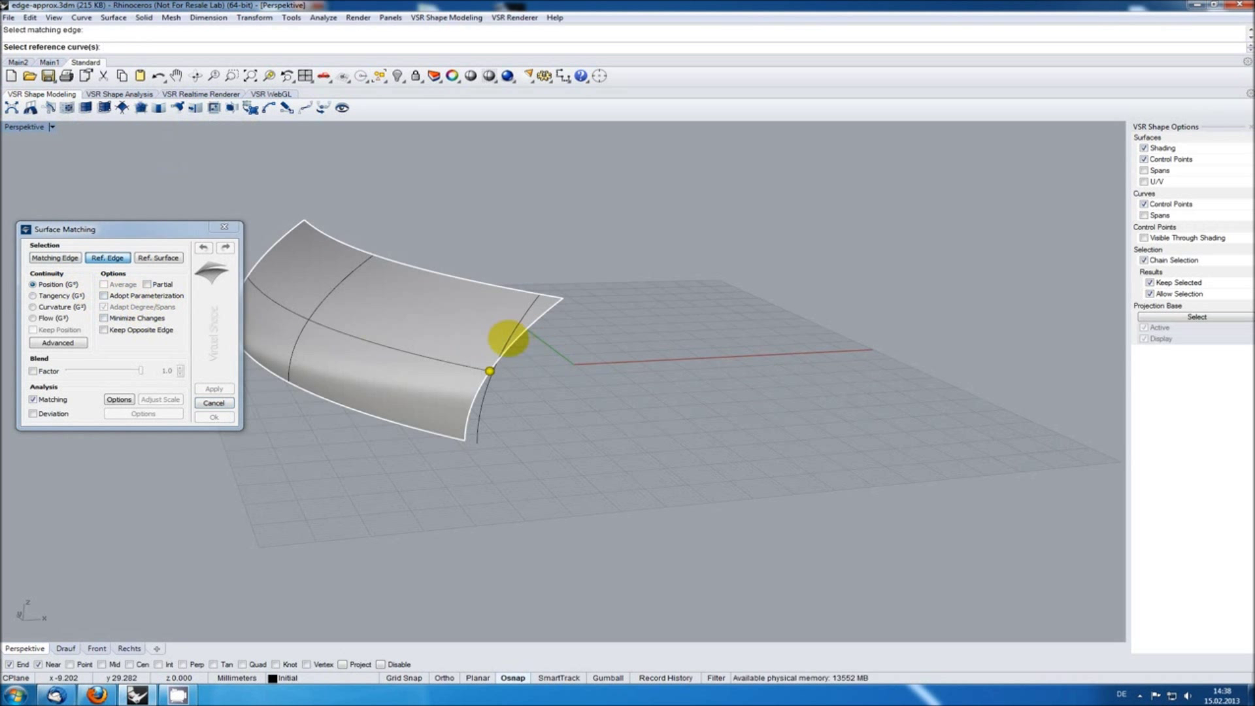
# Step: Match the extended edge to the reference curve with Adopt Degree/Spans off, then accept
pyautogui.click(213, 389)
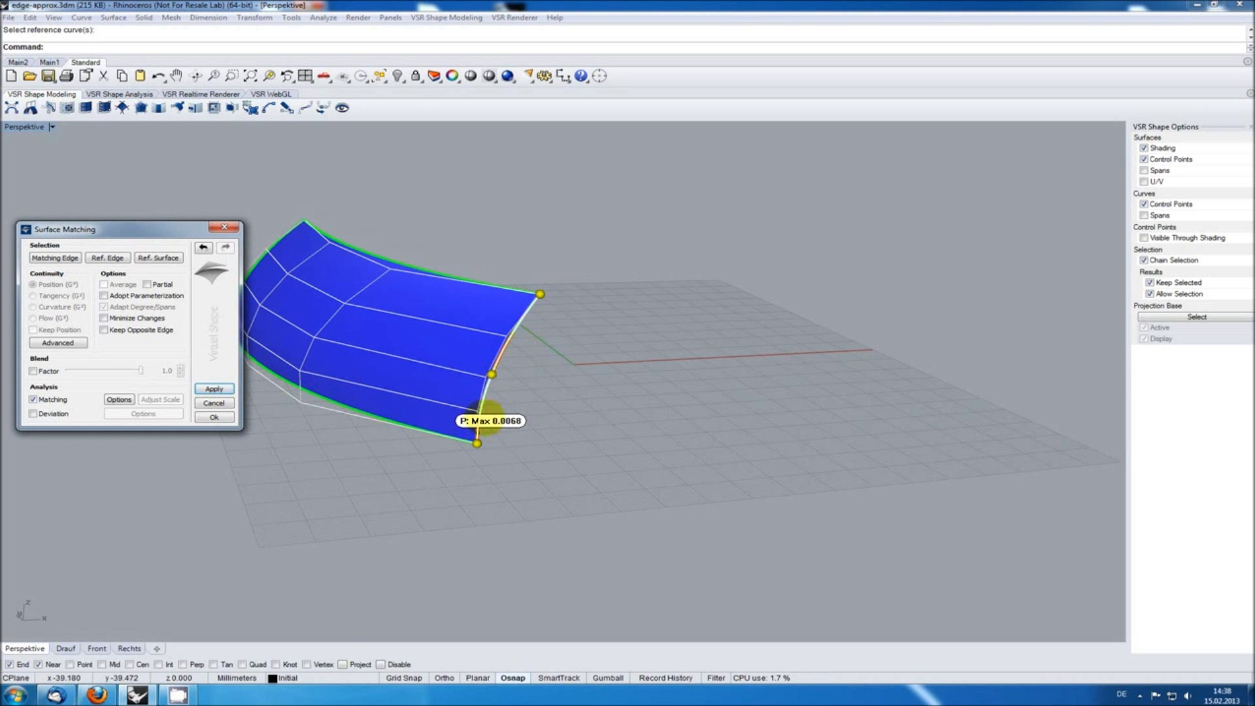
pyautogui.click(105, 295)
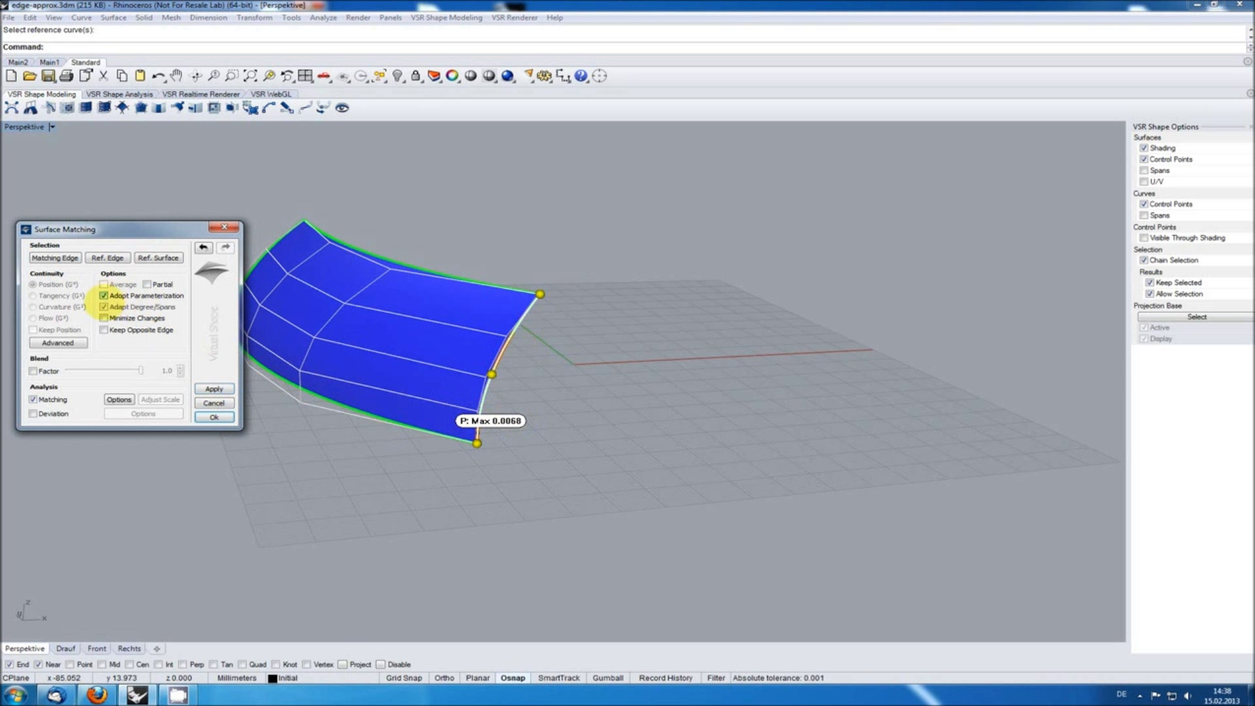
pyautogui.click(104, 307)
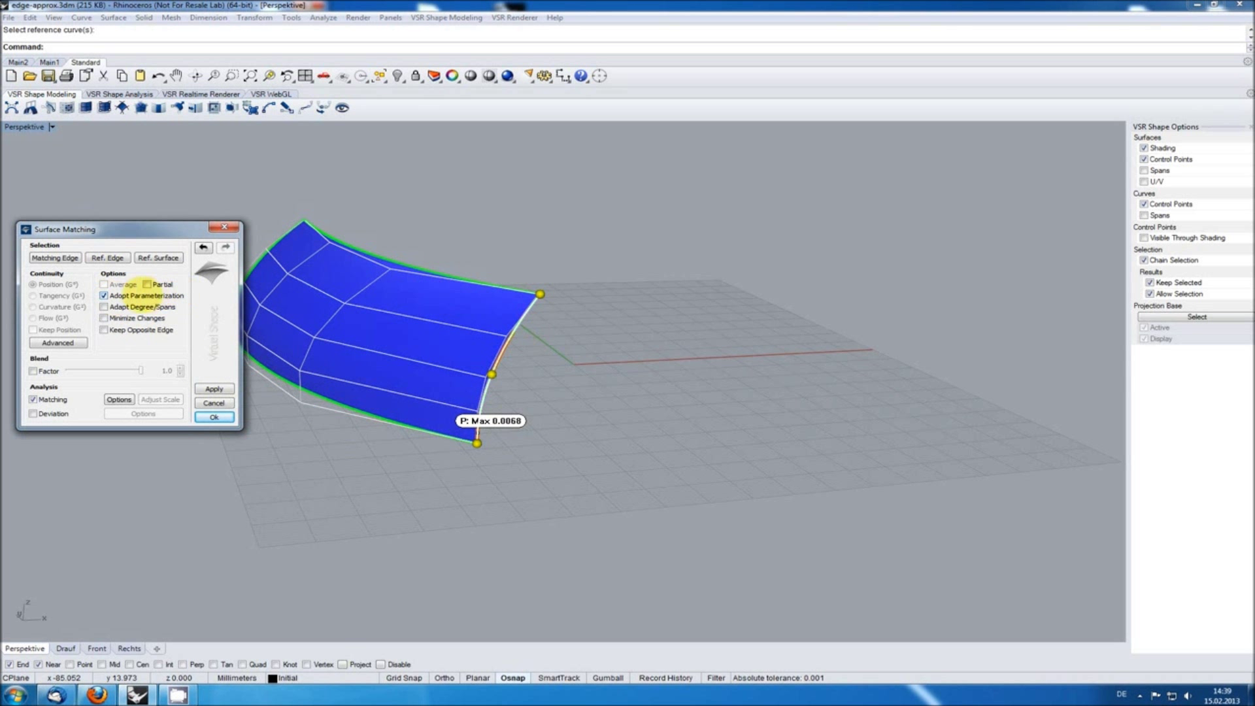
pyautogui.click(214, 389)
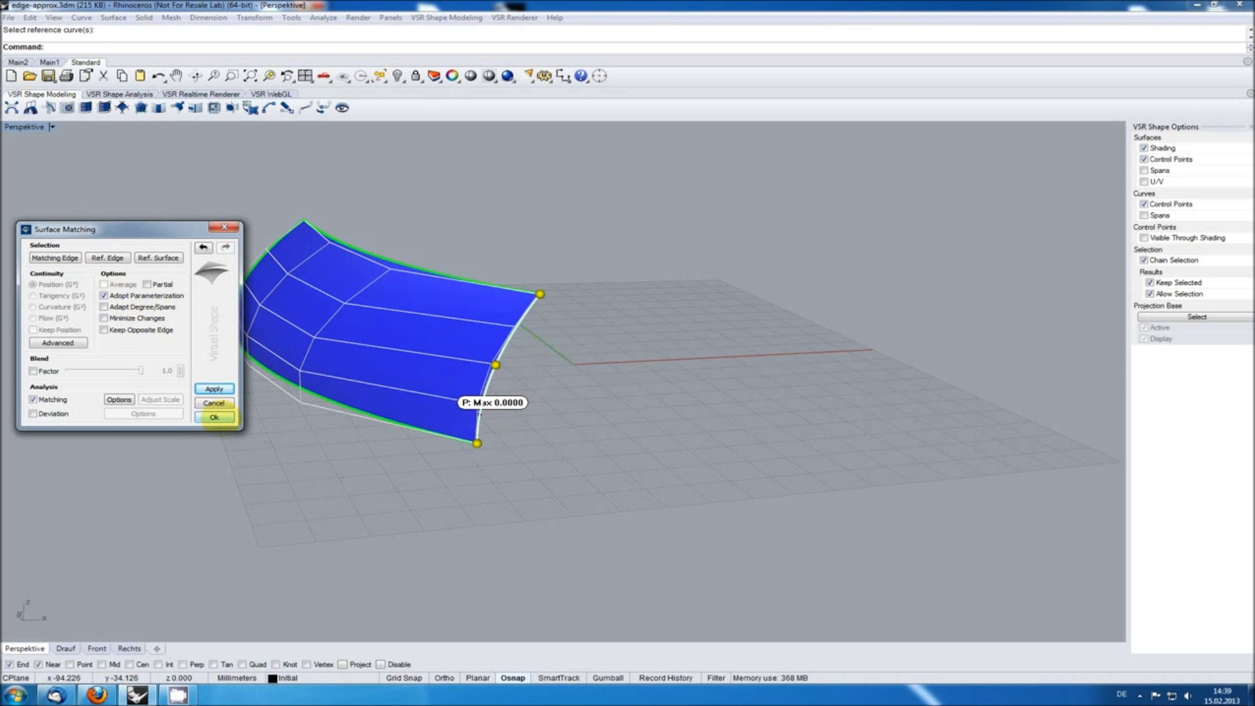
pyautogui.click(213, 417)
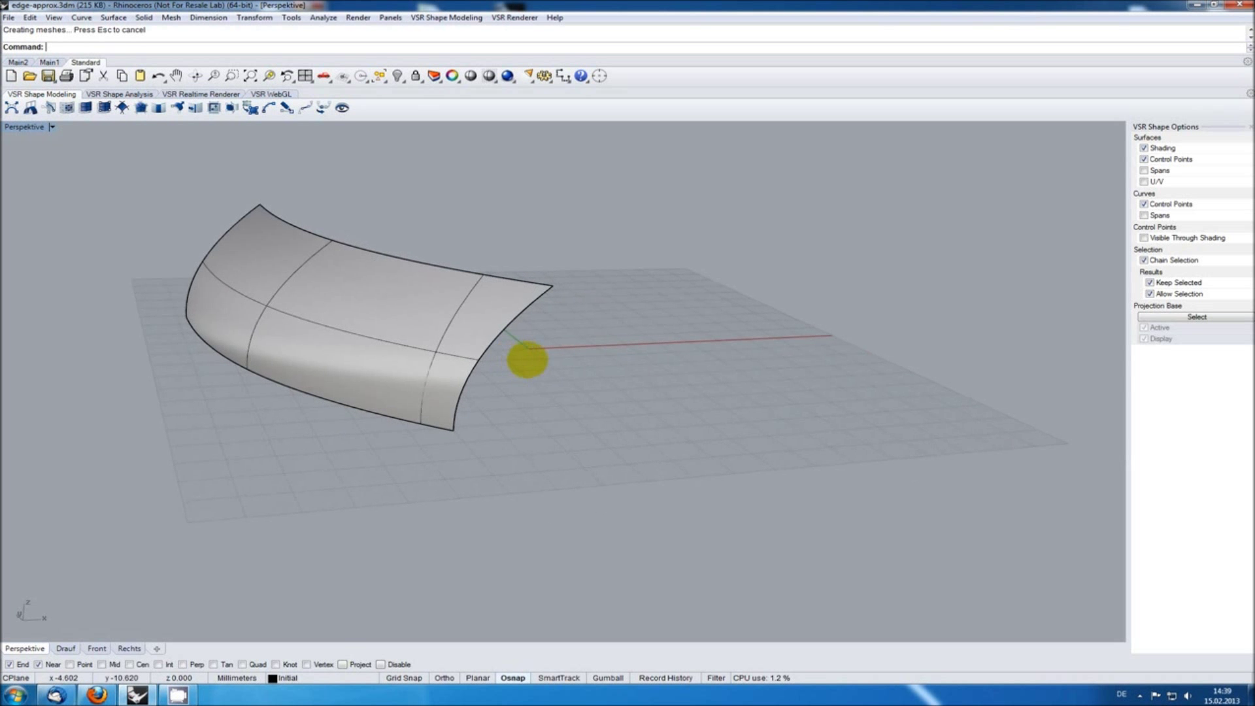
# Step: Trim away the outer strip using the curve as cutter, then delete the curve
pyautogui.write('_Trim')
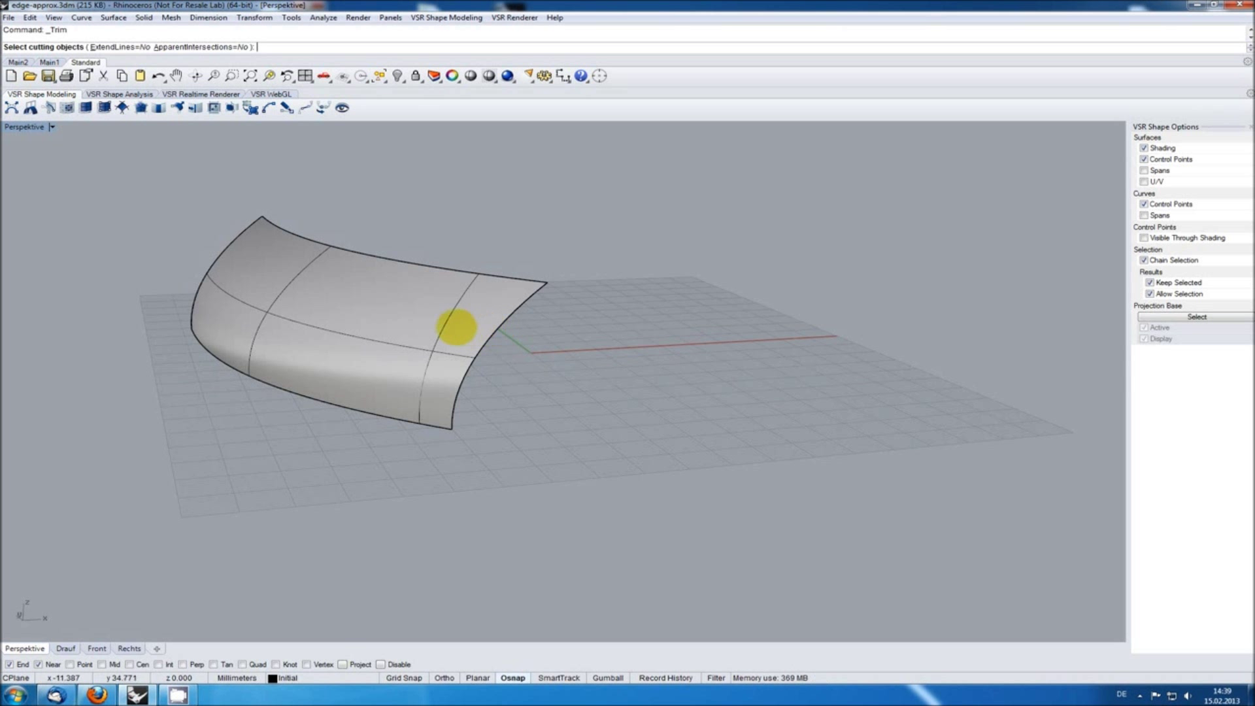
pyautogui.click(460, 328)
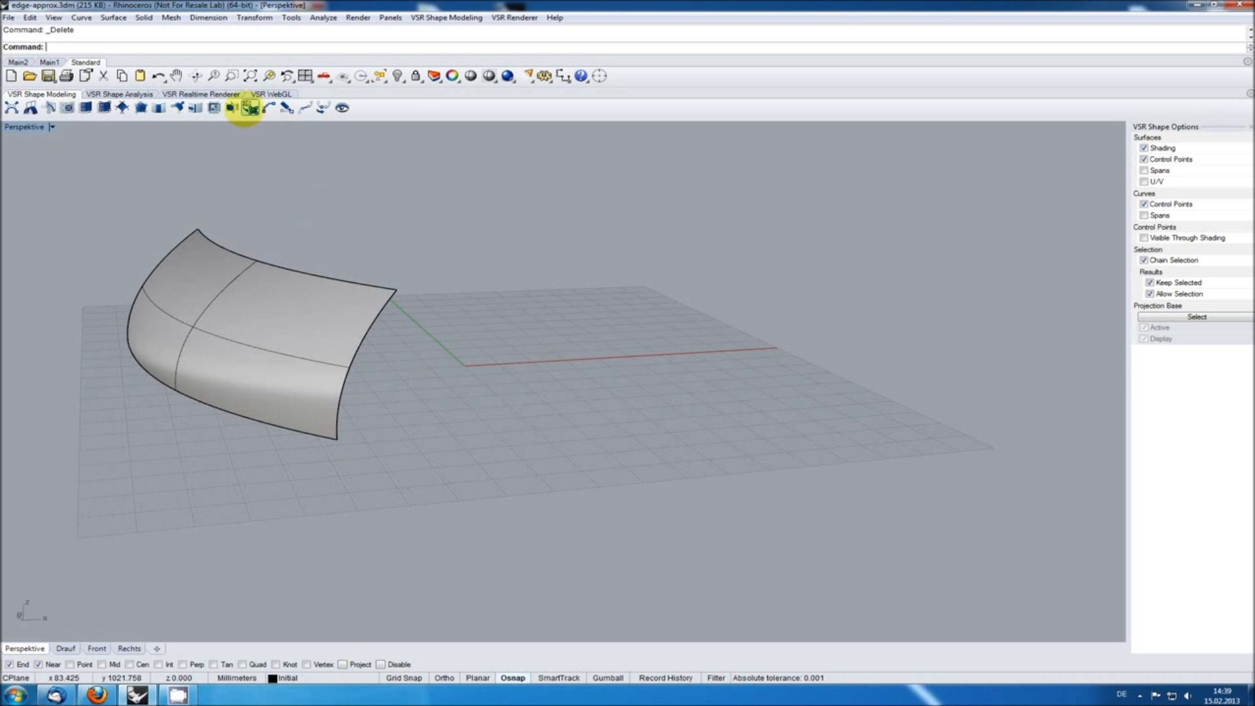
# Step: Approximate the trimmed edge with Max. Degree 8 and Max. Spans 1, then accept
pyautogui.click(251, 106)
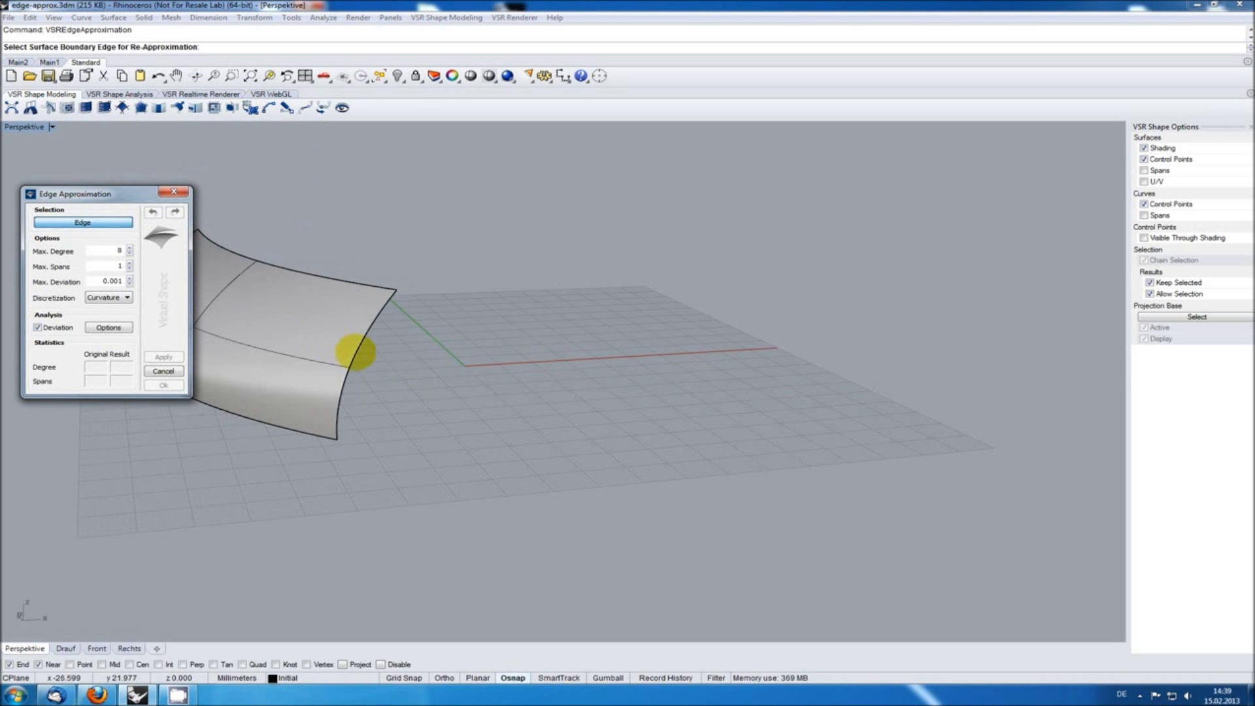
pyautogui.click(163, 356)
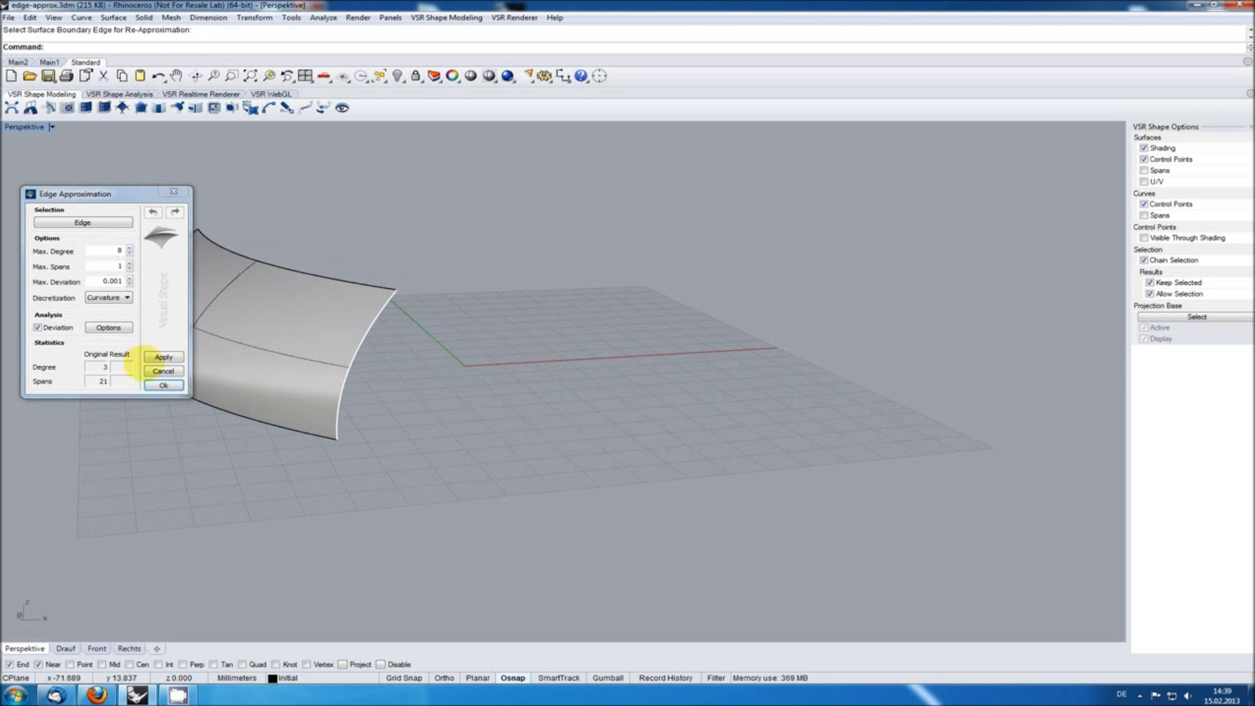
pyautogui.click(163, 356)
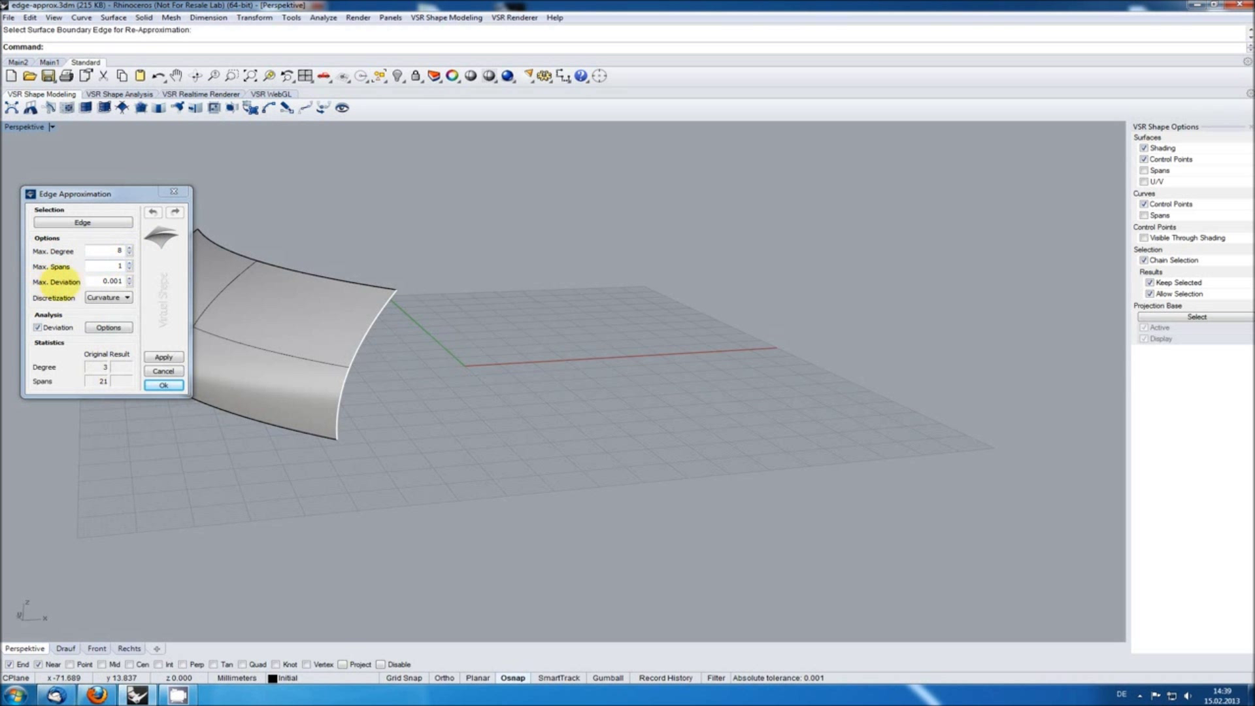
pyautogui.click(112, 281)
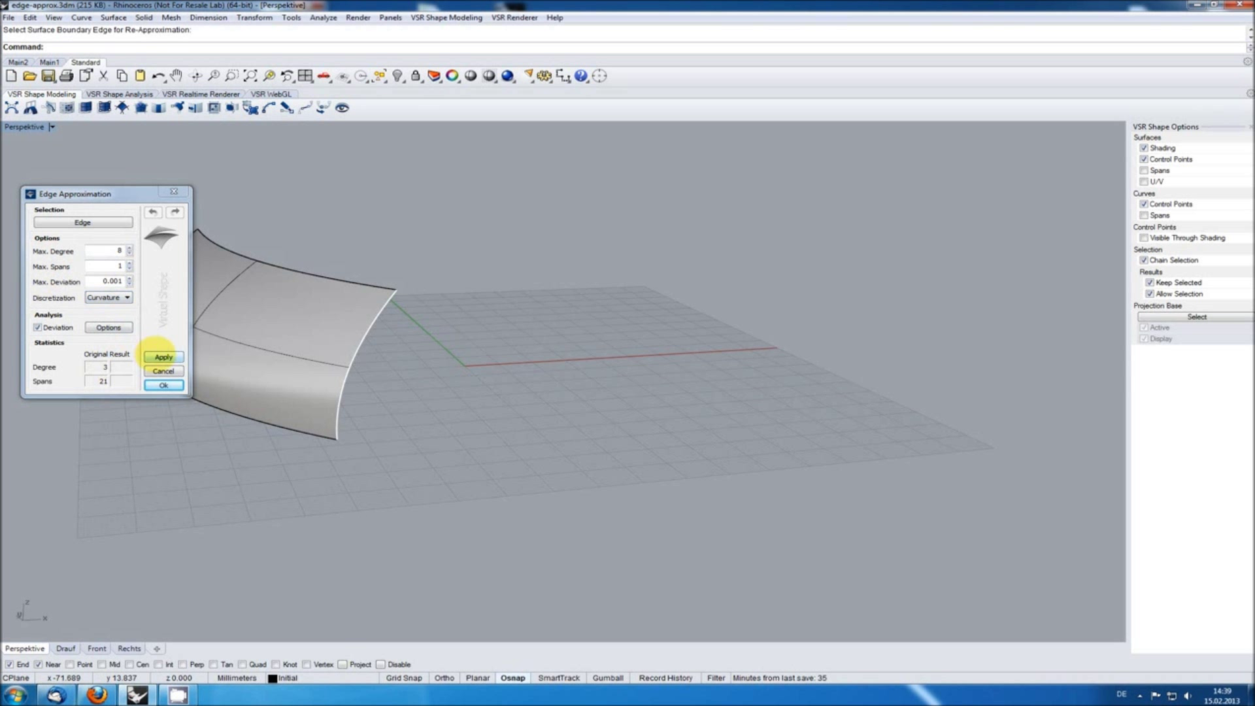
pyautogui.click(163, 356)
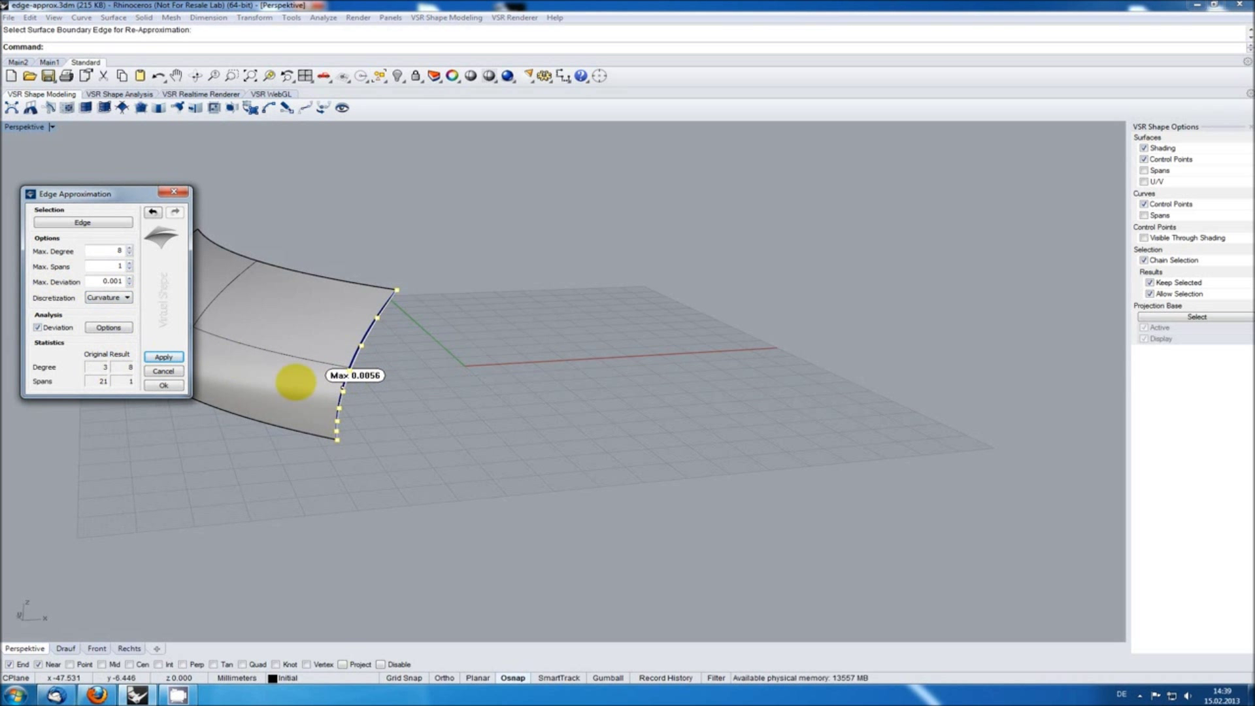
pyautogui.click(163, 385)
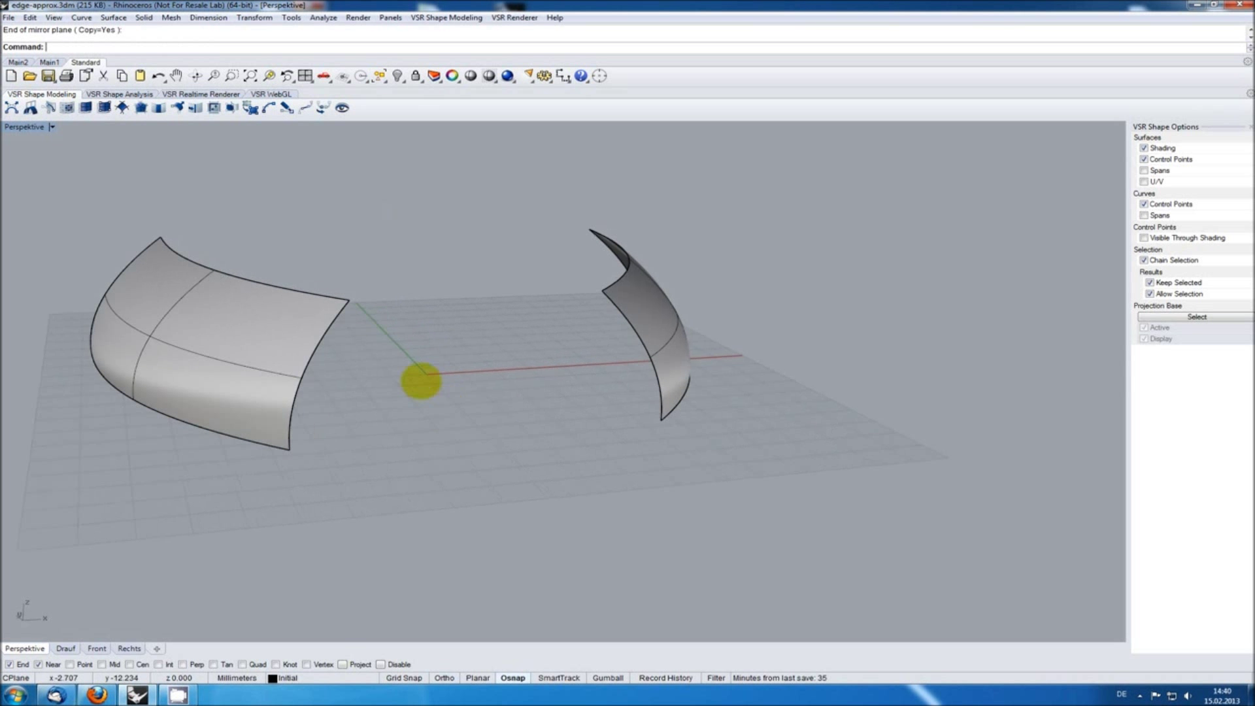
# Step: Blend the original and mirrored surface edges with a tangent single-span VSR surface blend
pyautogui.click(157, 107)
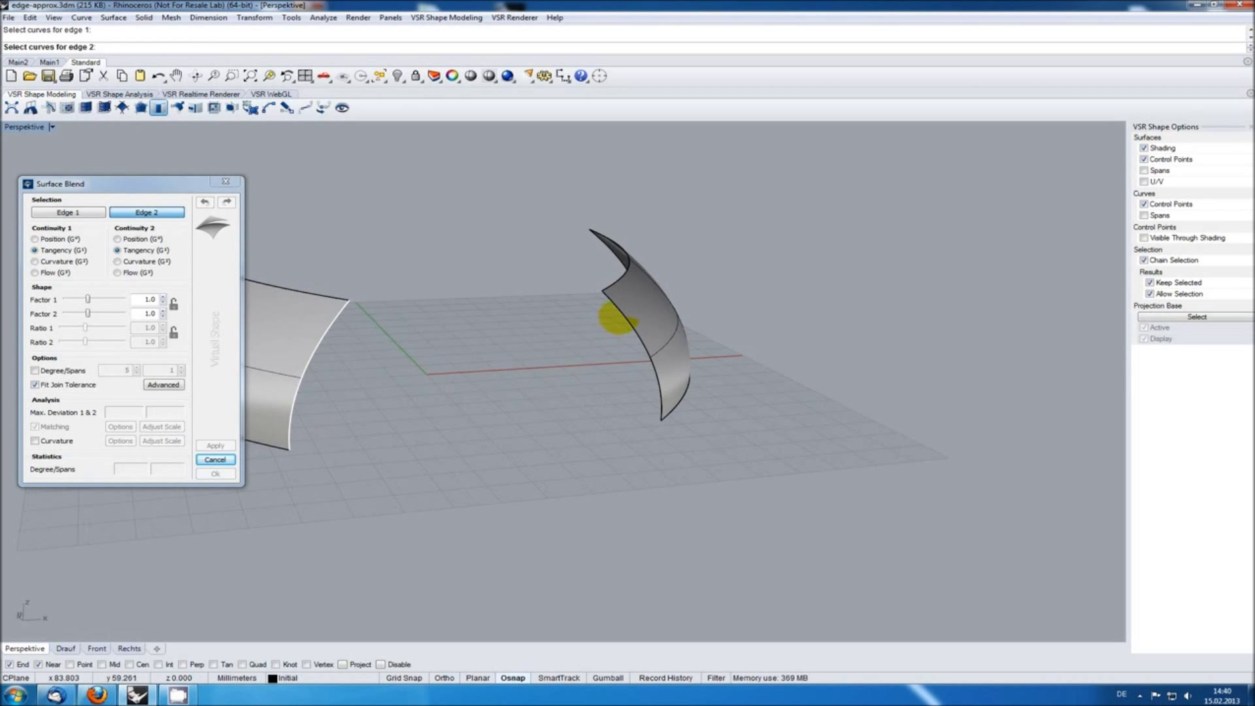
pyautogui.click(215, 445)
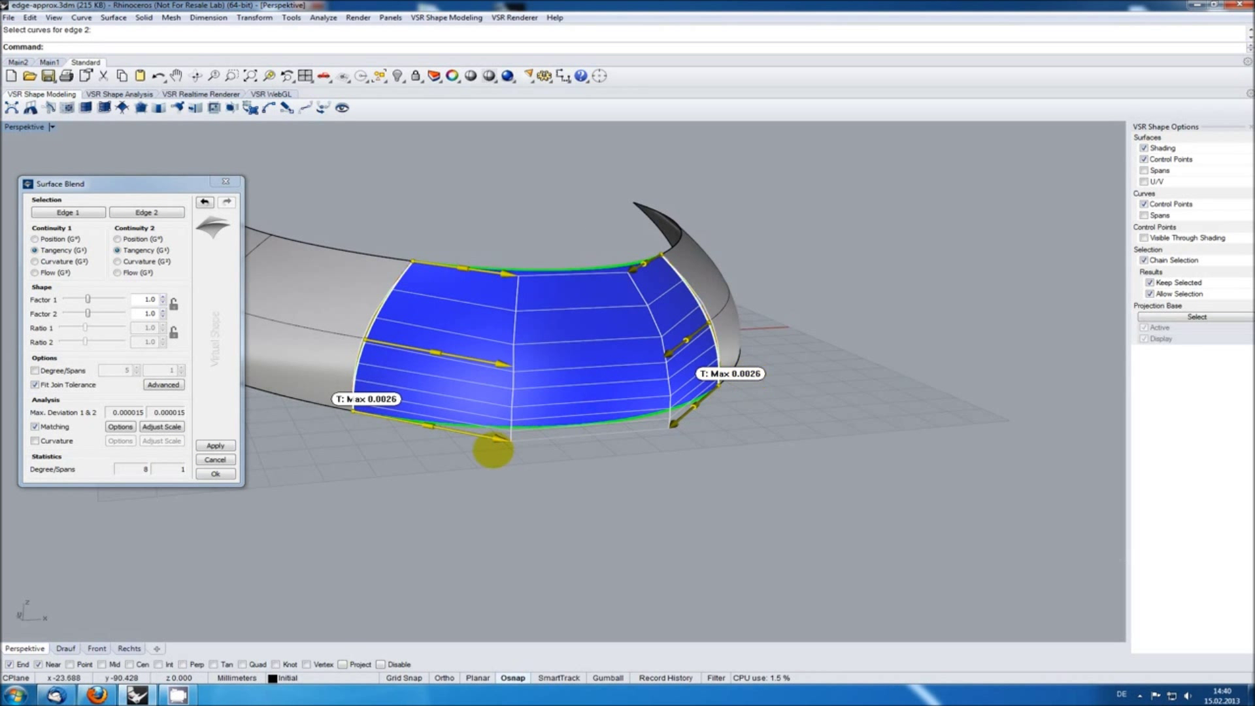
pyautogui.click(214, 473)
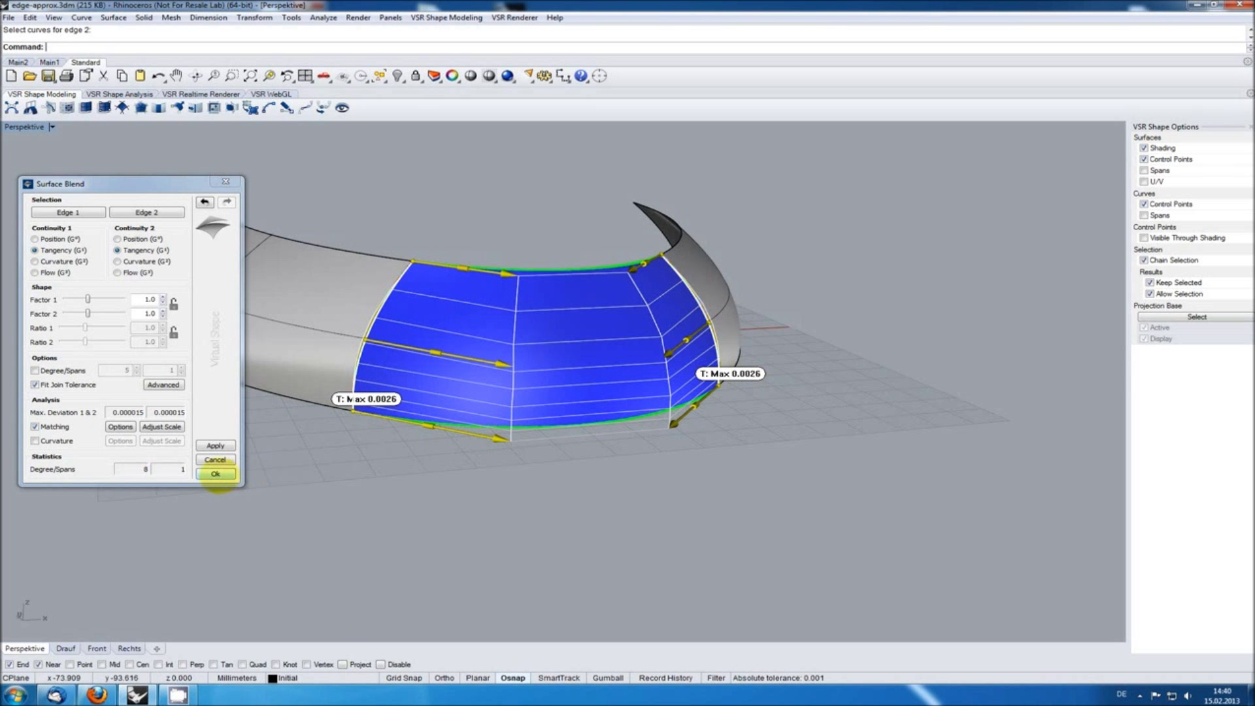
pyautogui.click(215, 474)
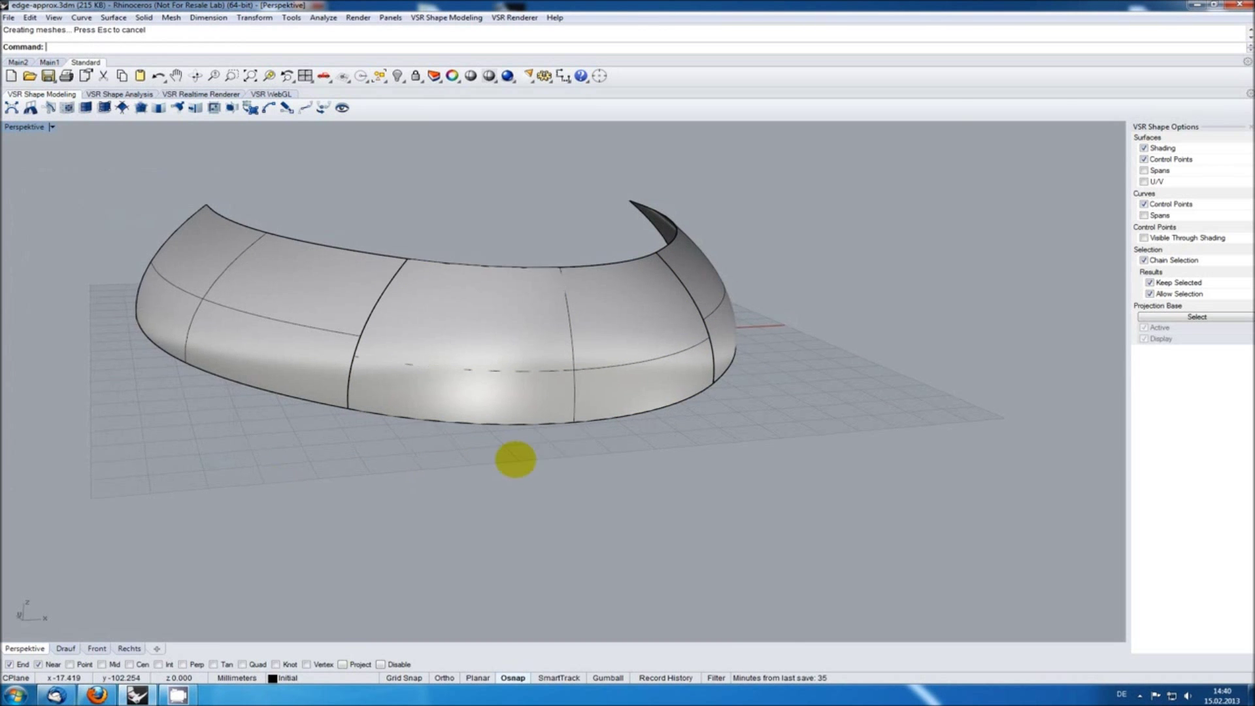